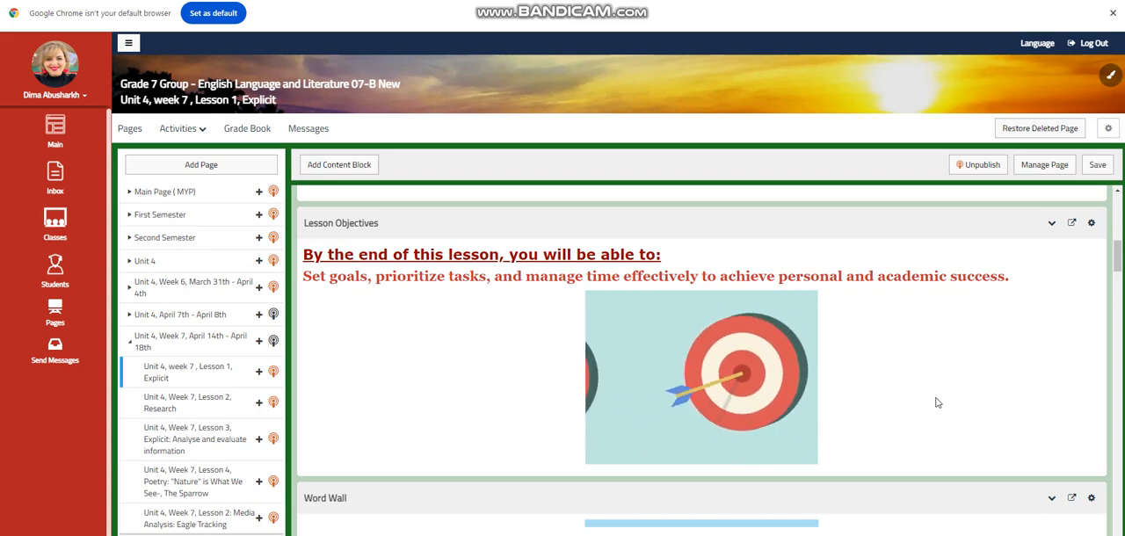
# Step: Scroll the Lesson 1 page past objectives, word wall and goal-setting video to Interactive Activity #1
pyautogui.scroll(-3)
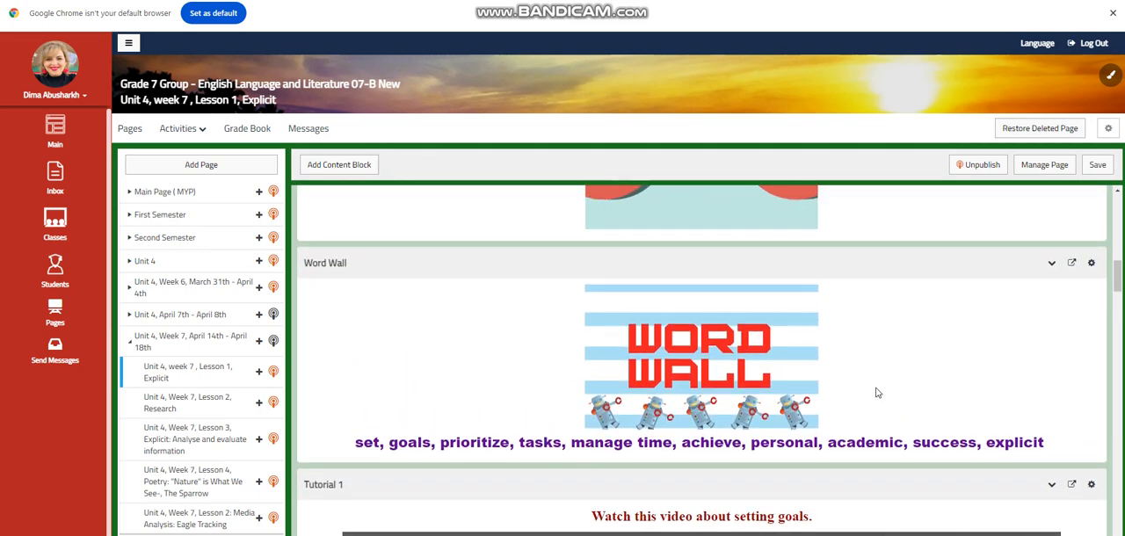
pyautogui.scroll(-3)
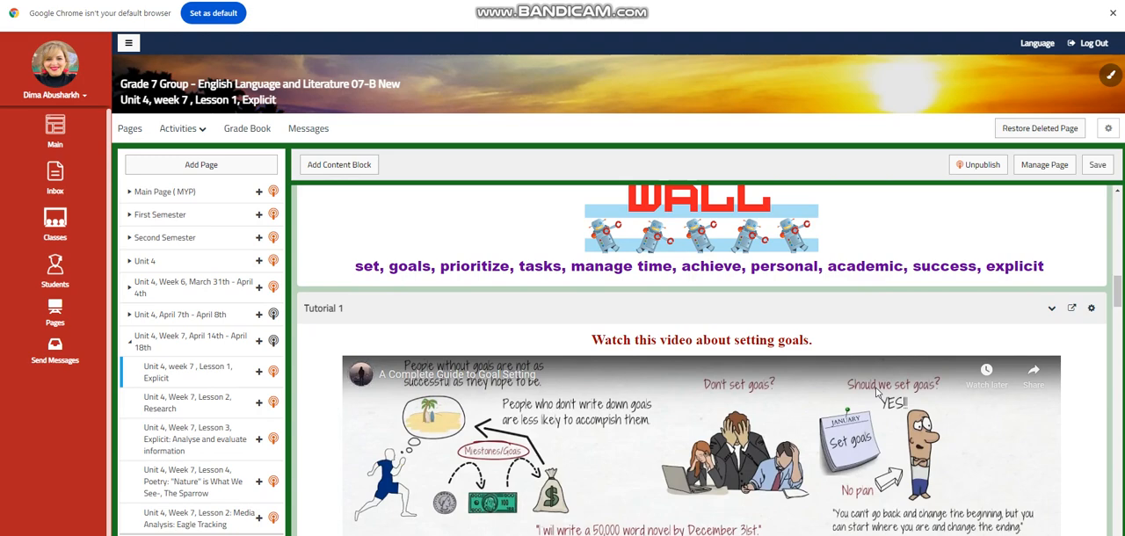
pyautogui.moveTo(737, 291)
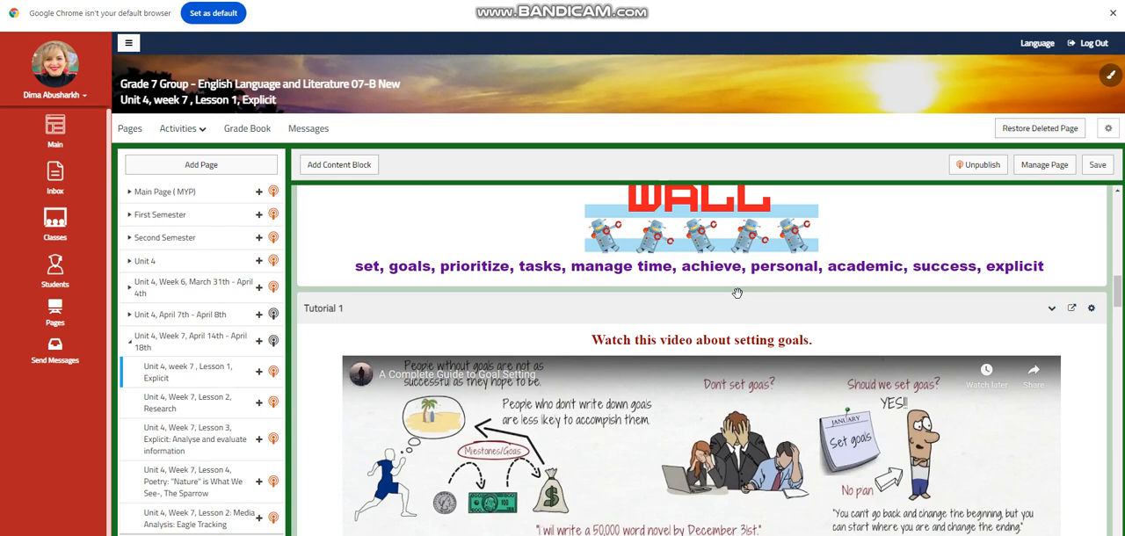
pyautogui.scroll(-3)
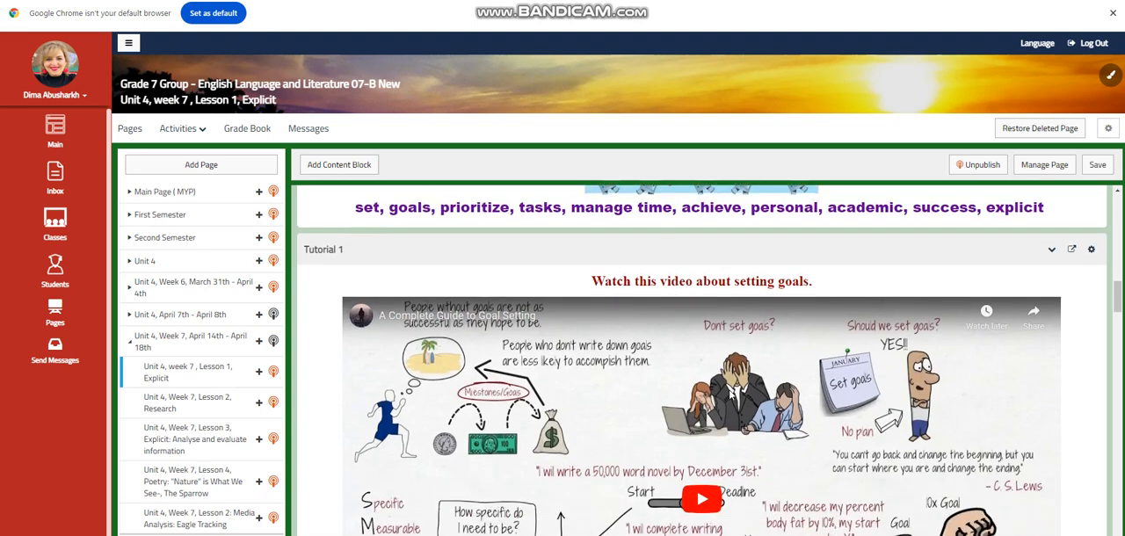
pyautogui.scroll(-3)
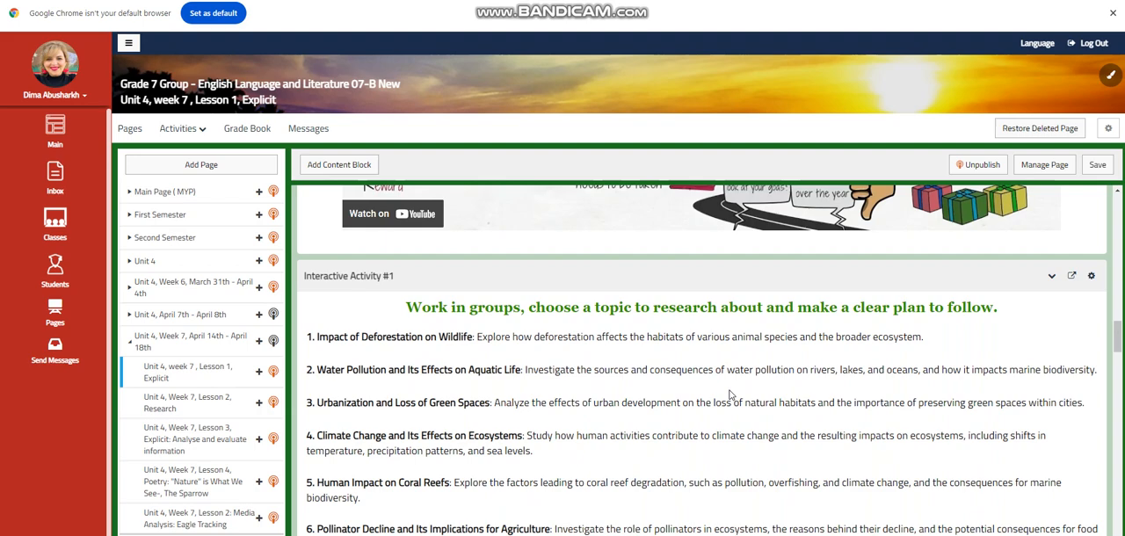
pyautogui.scroll(-3)
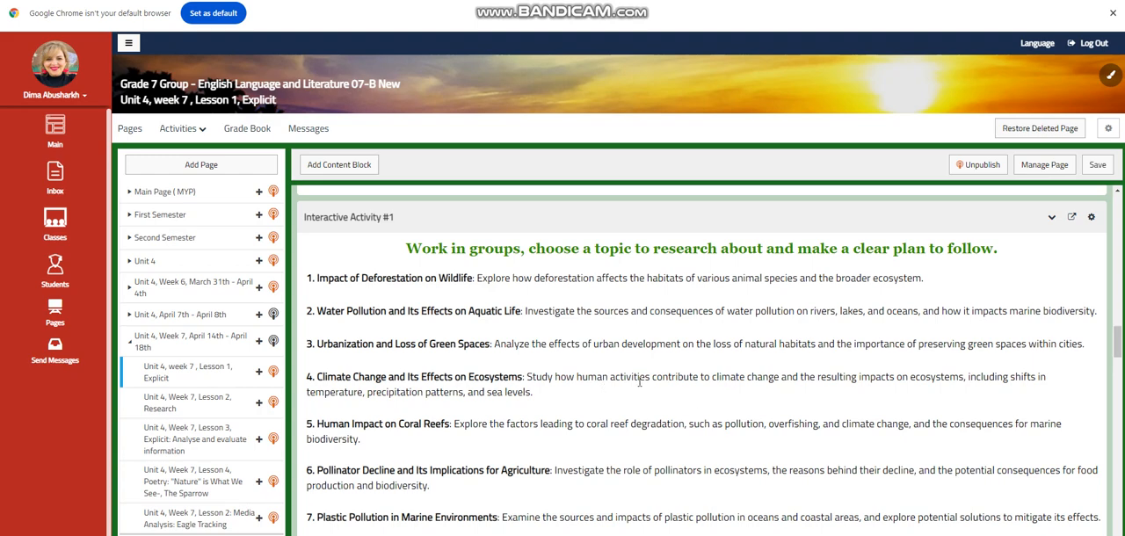
# Step: Scroll through Tutorial #2, Interactive Activity #2, Further Practice and Challenging Question to Self Assessment and What to do tomorrow
pyautogui.scroll(-3)
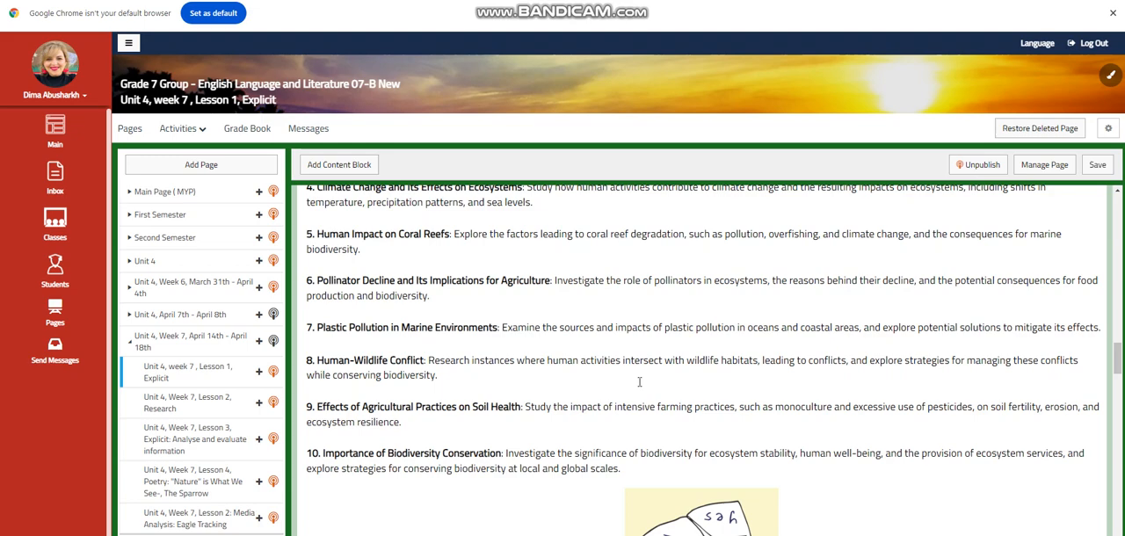
pyautogui.scroll(-3)
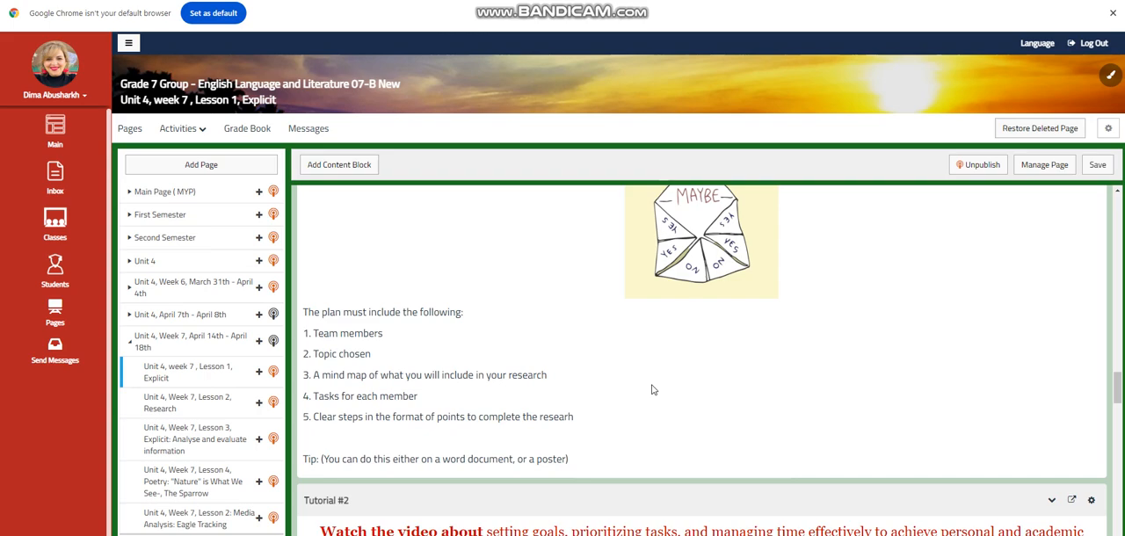
pyautogui.scroll(-3)
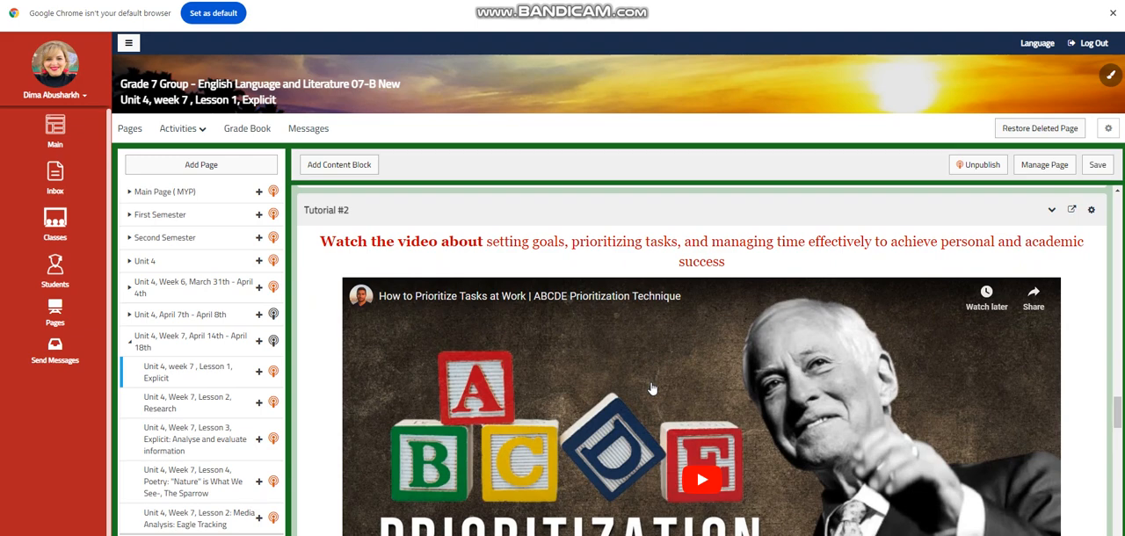
pyautogui.scroll(-3)
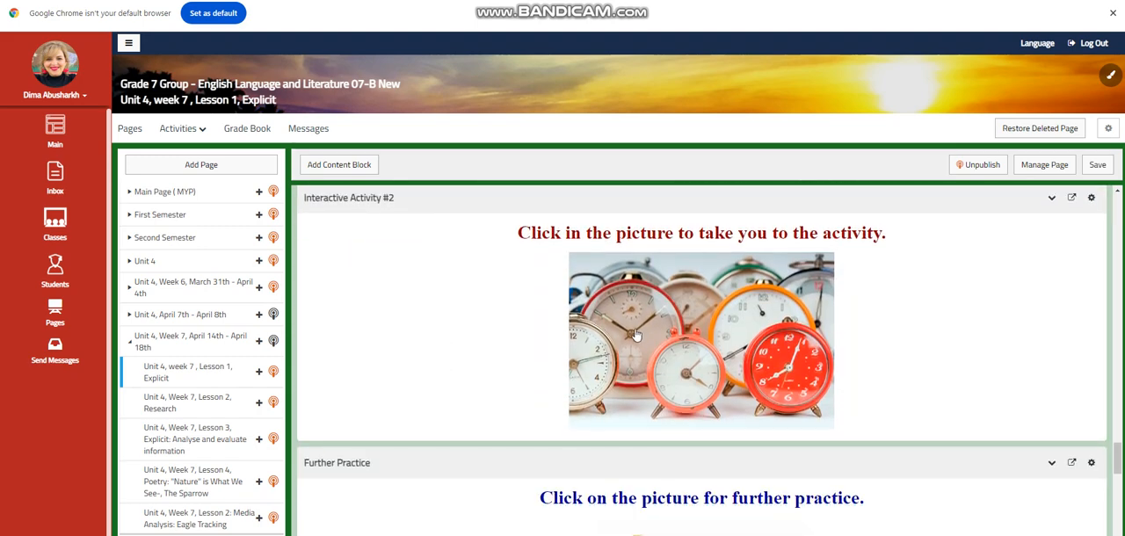
pyautogui.scroll(-3)
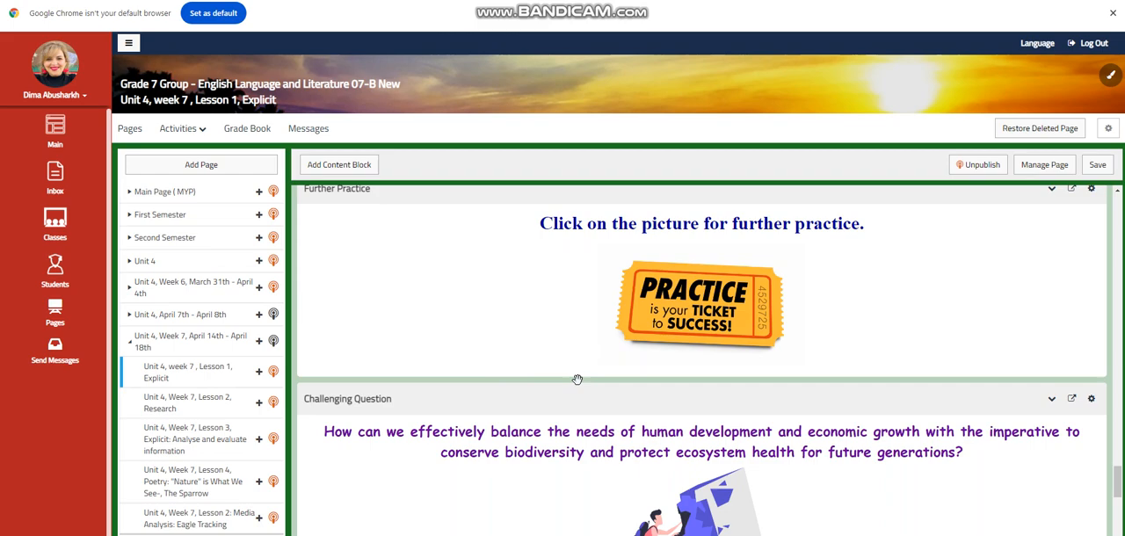
pyautogui.scroll(-3)
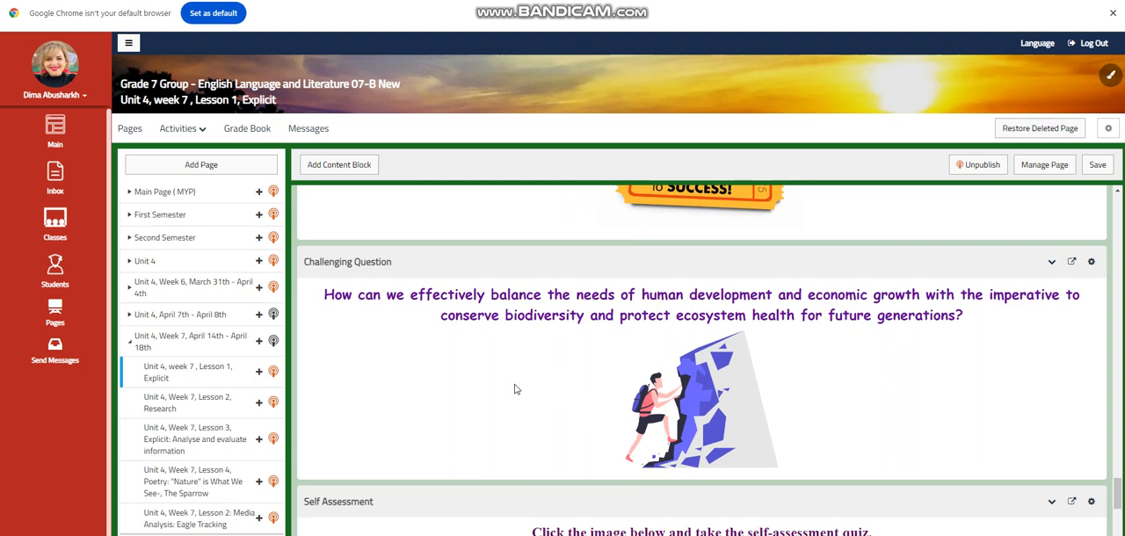
pyautogui.moveTo(482, 378)
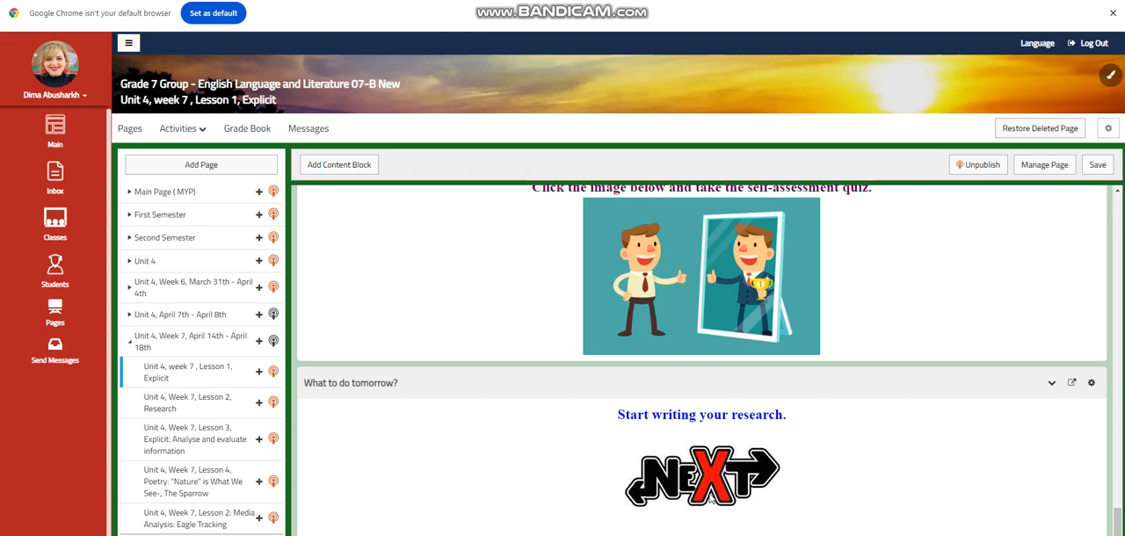
pyautogui.moveTo(185, 402)
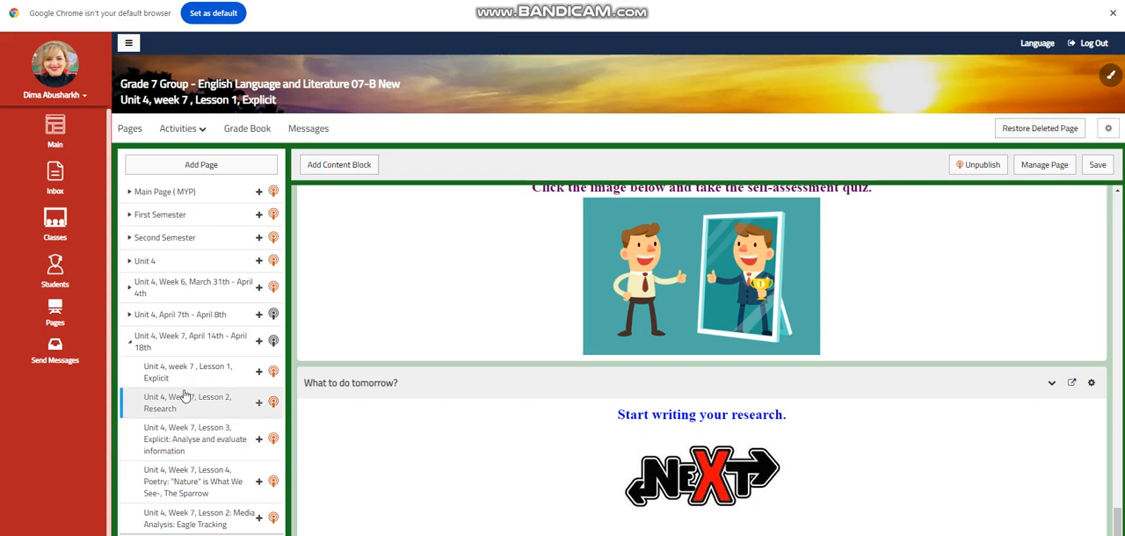
# Step: Open the Lesson 2 Research page and scroll through its research-question video and activities
pyautogui.click(186, 403)
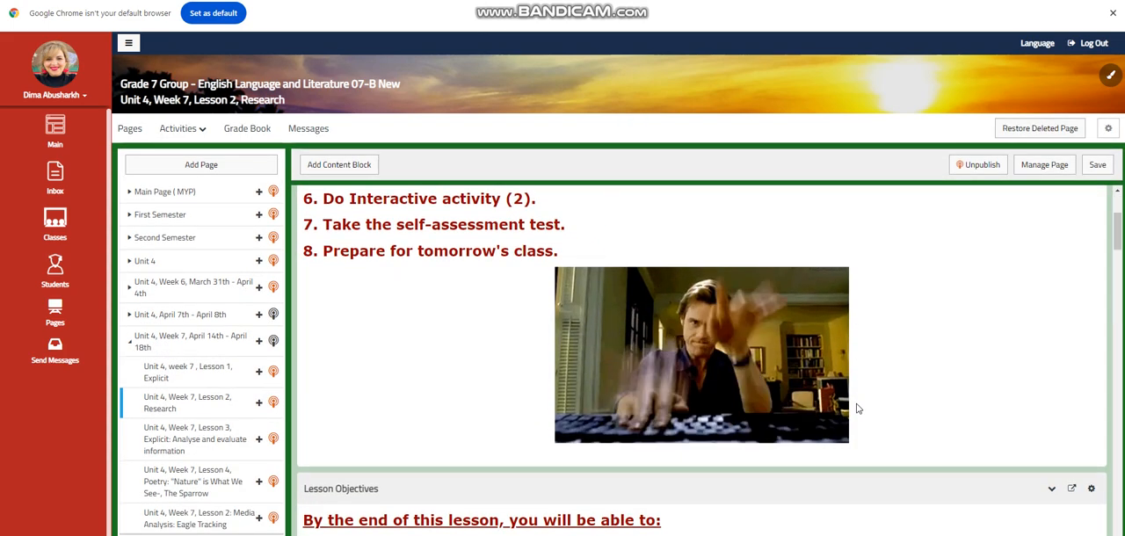
pyautogui.scroll(-3)
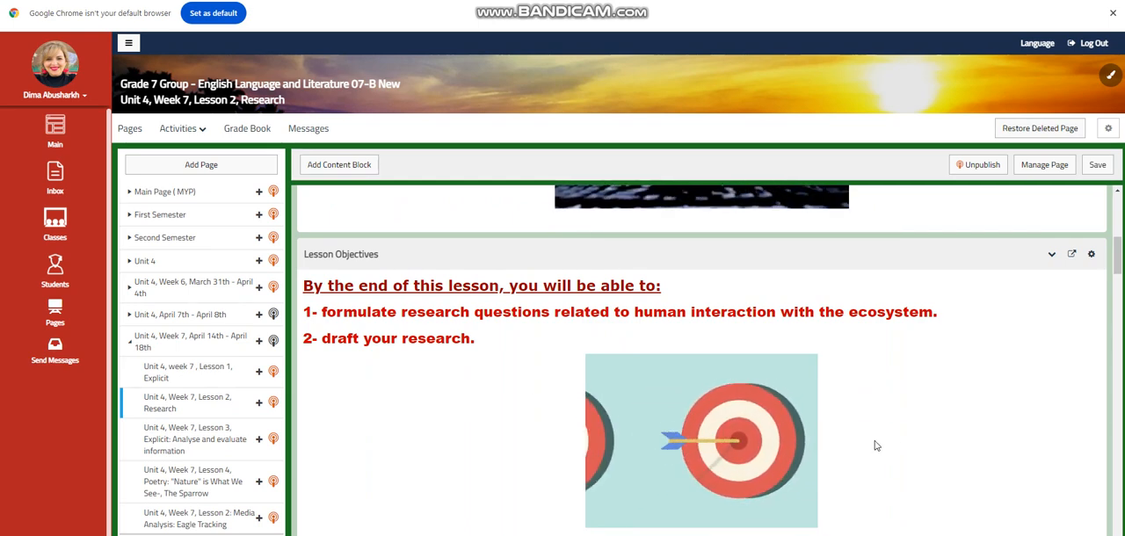
pyautogui.scroll(-3)
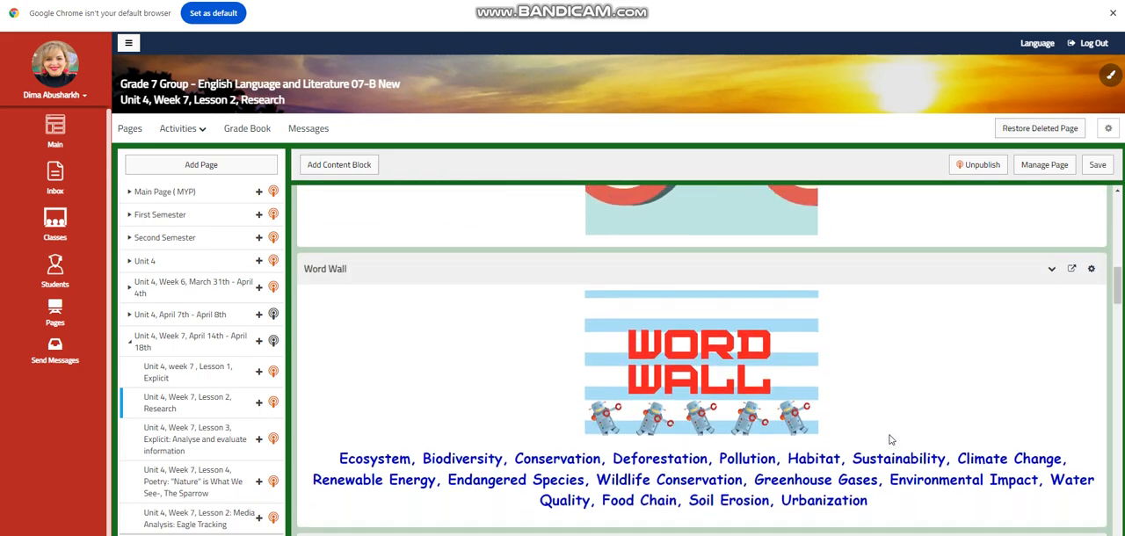
pyautogui.scroll(-3)
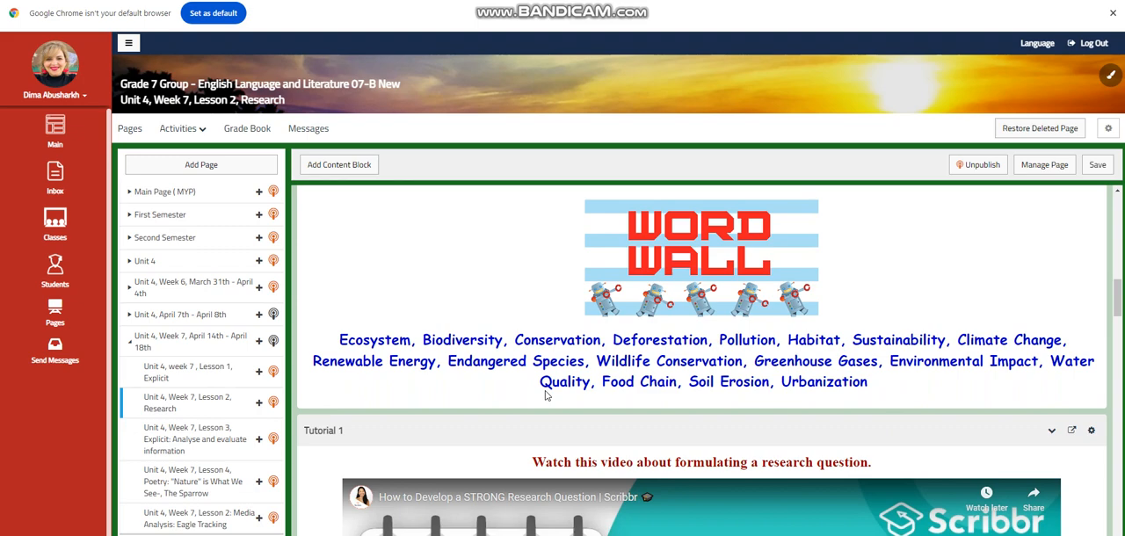
pyautogui.moveTo(949, 481)
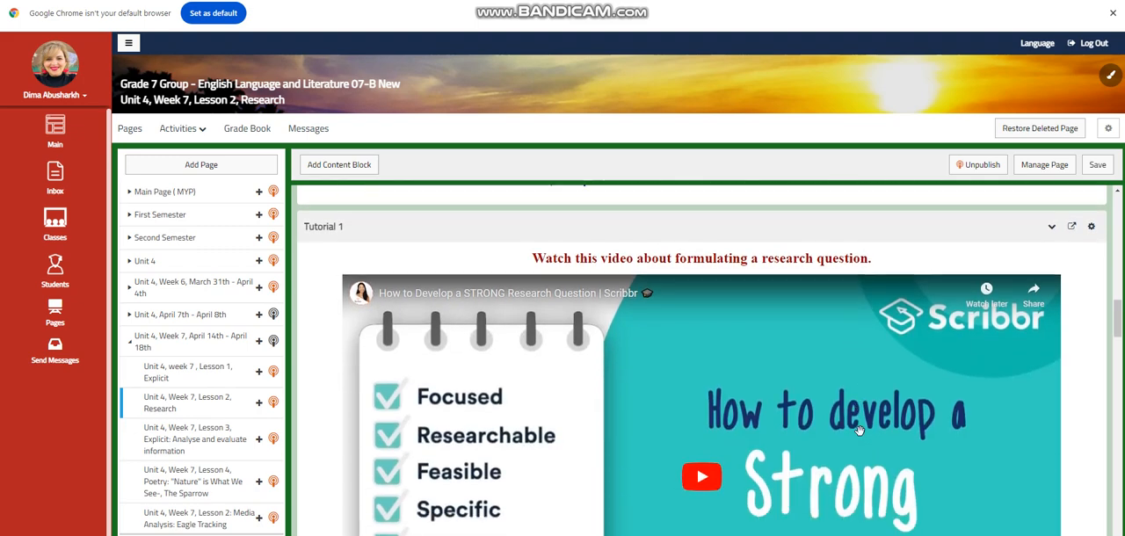
pyautogui.scroll(-3)
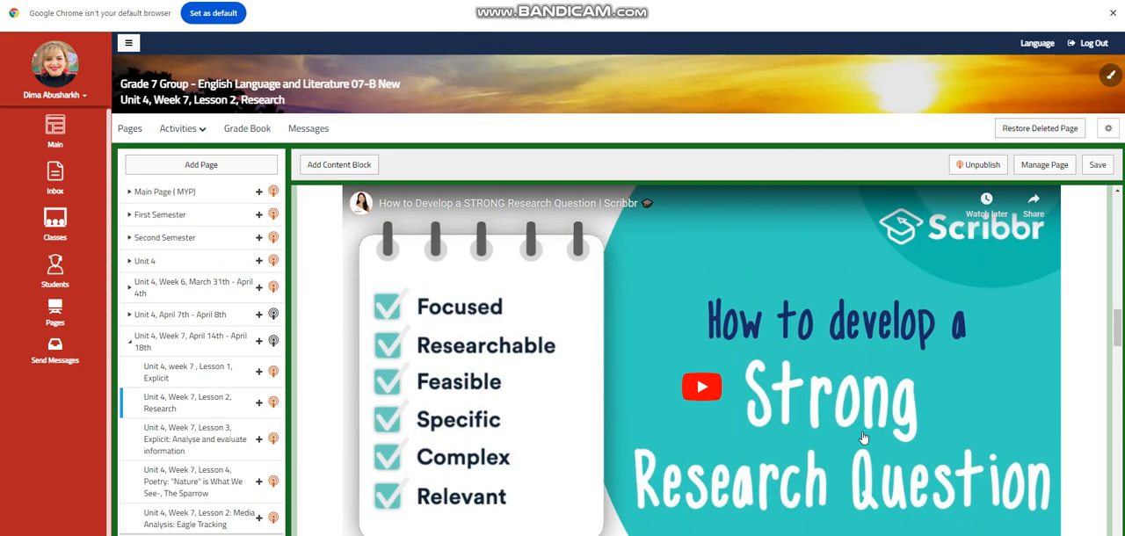
pyautogui.scroll(-3)
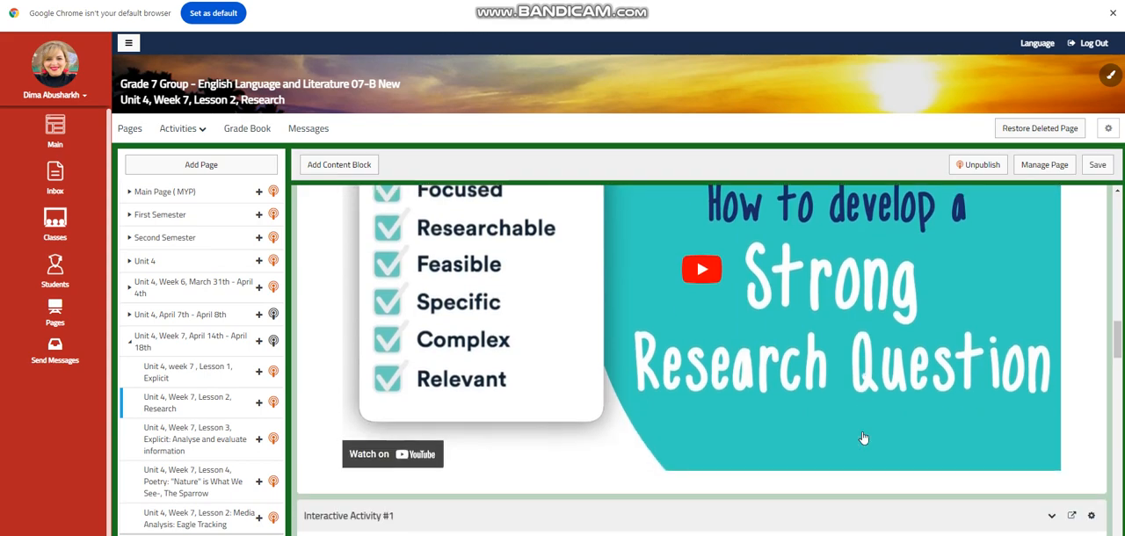
# Step: Continue down the Lesson 2 page through self-assessment to the What to do tomorrow? block
pyautogui.scroll(-3)
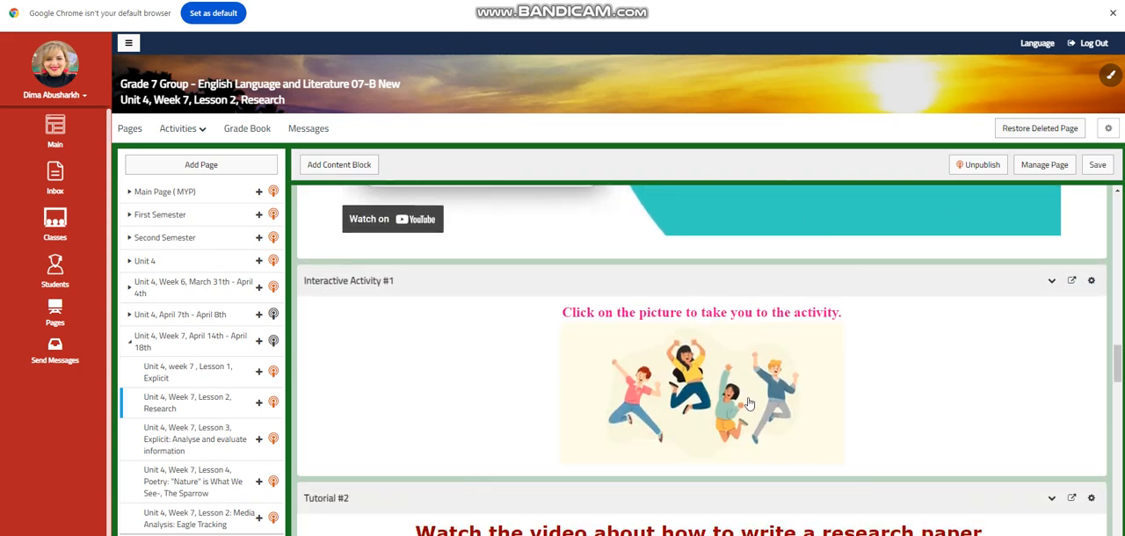
pyautogui.scroll(-3)
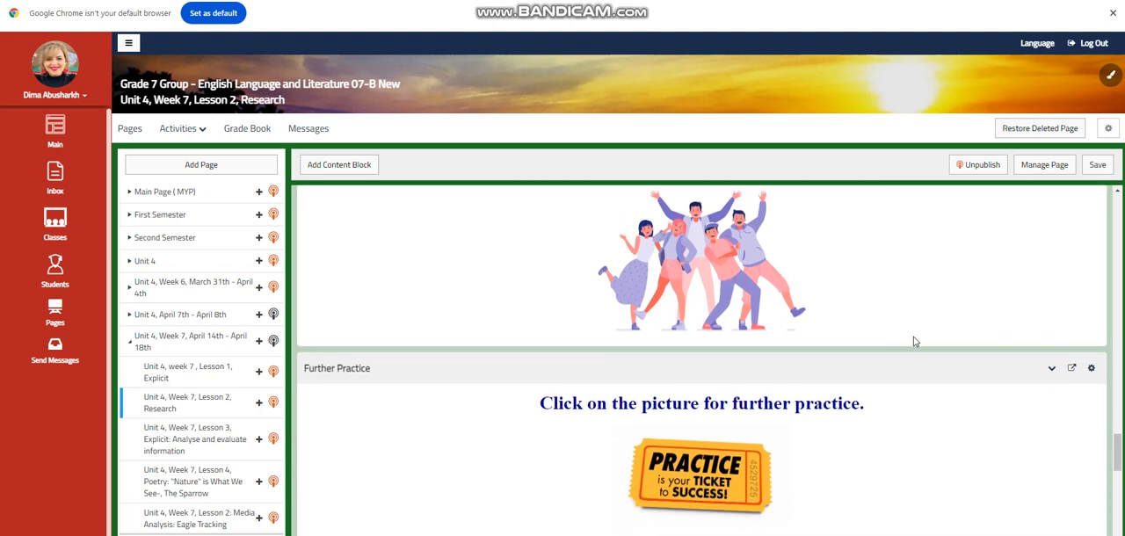
pyautogui.scroll(-3)
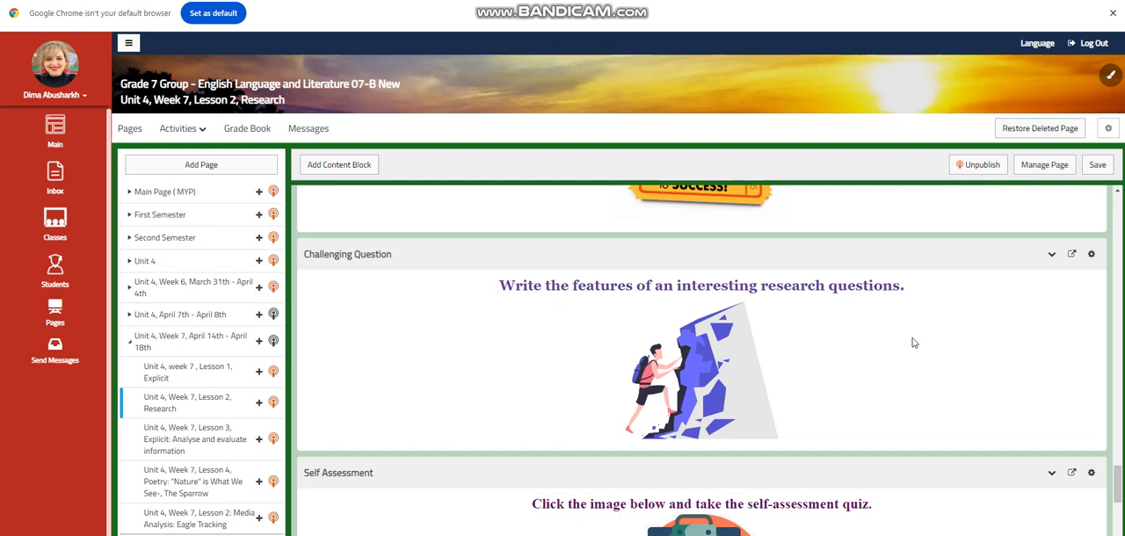
pyautogui.scroll(-3)
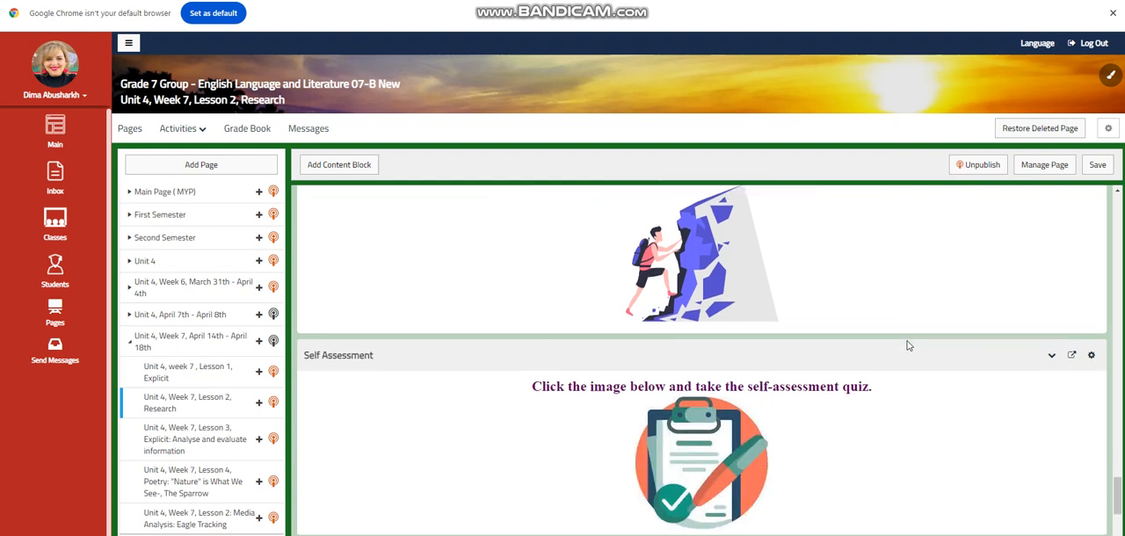
pyautogui.scroll(-3)
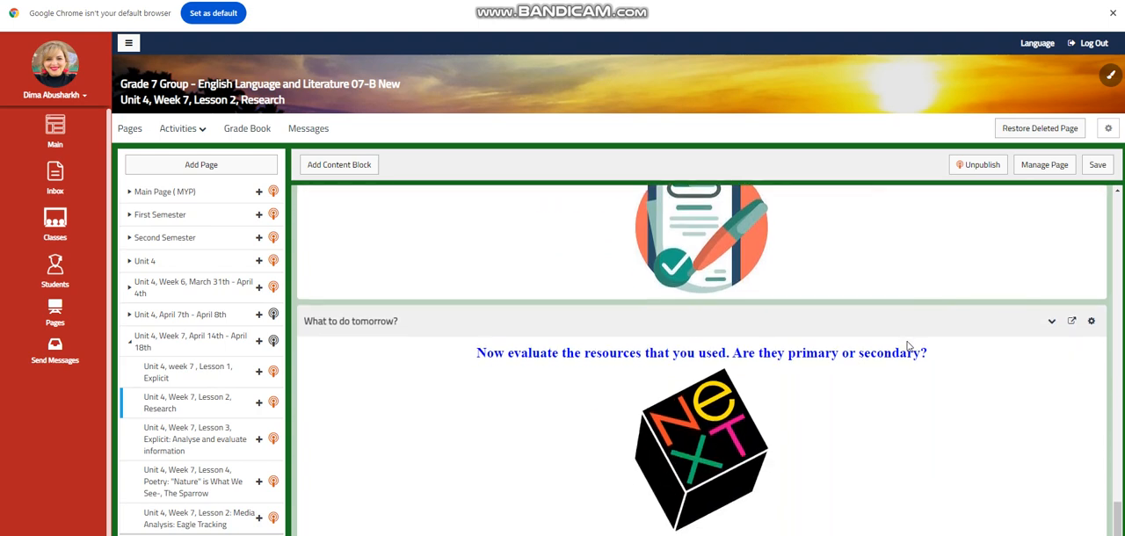
pyautogui.moveTo(910, 347)
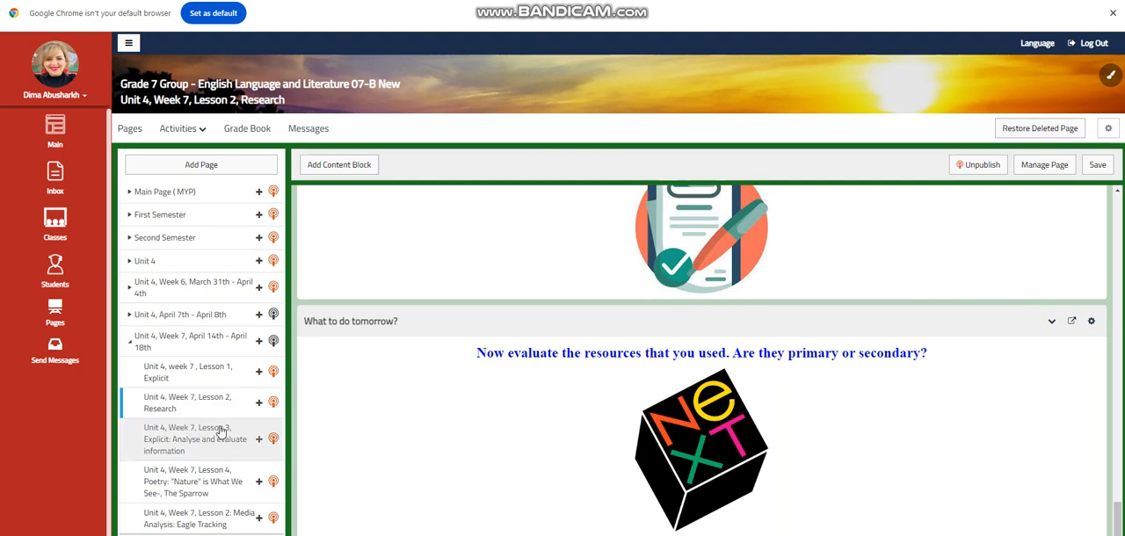
# Step: Open the Lesson 3 Analyse and evaluate information page and scroll through its opening blocks
pyautogui.click(193, 440)
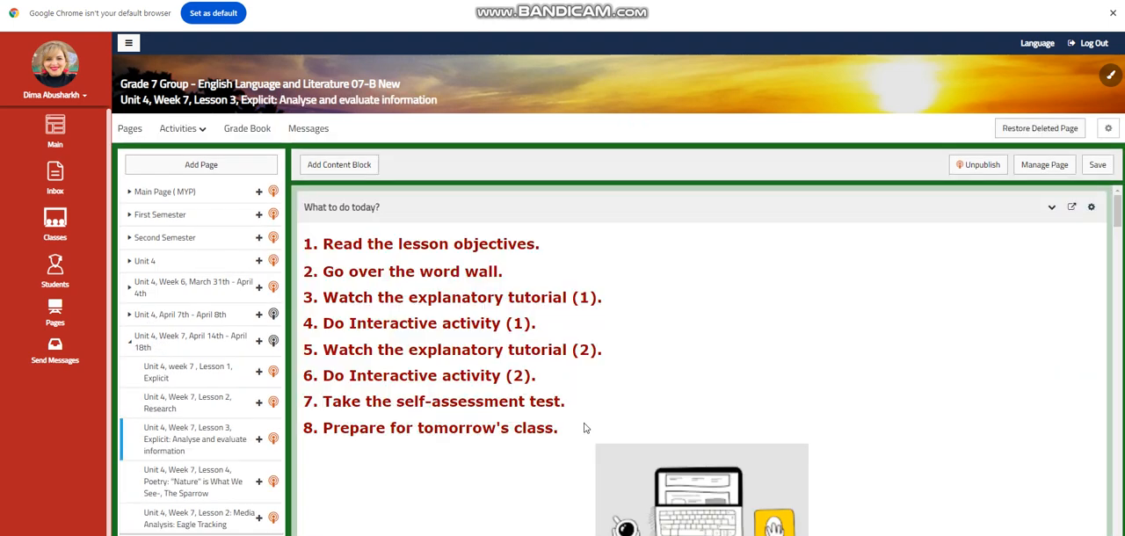
pyautogui.scroll(-3)
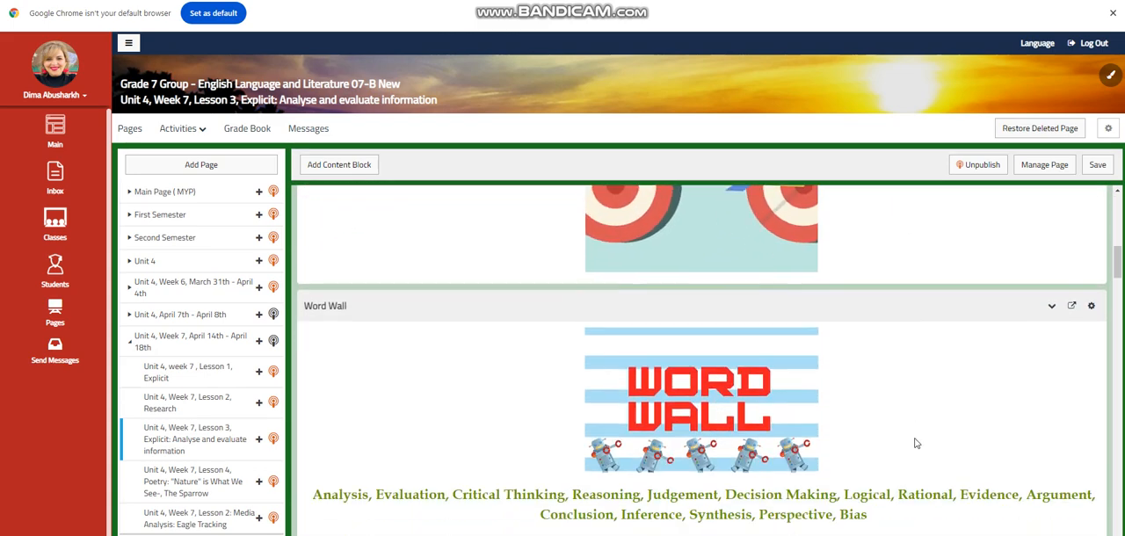
pyautogui.scroll(-3)
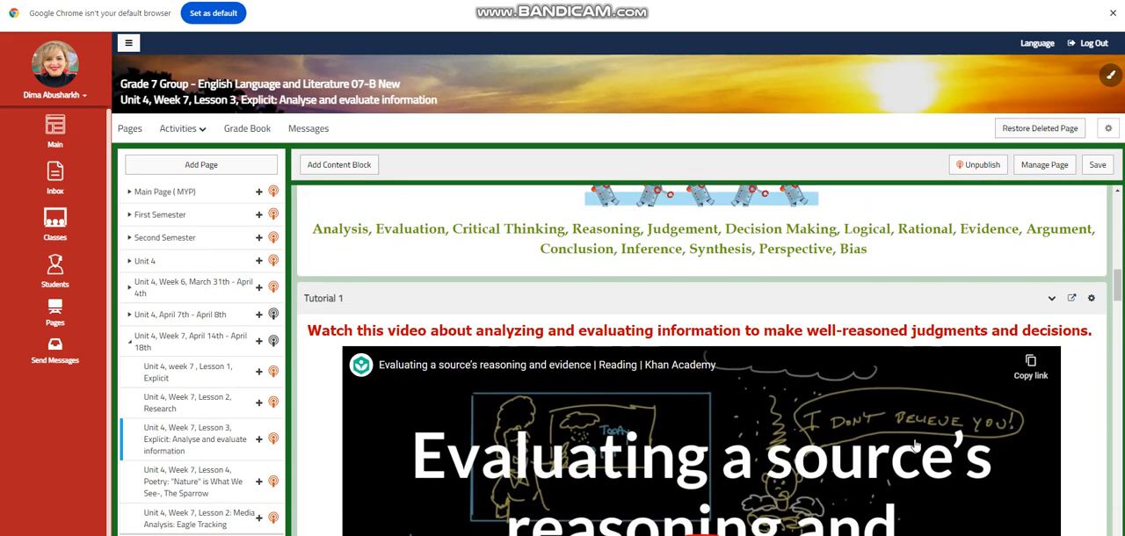
pyautogui.scroll(-3)
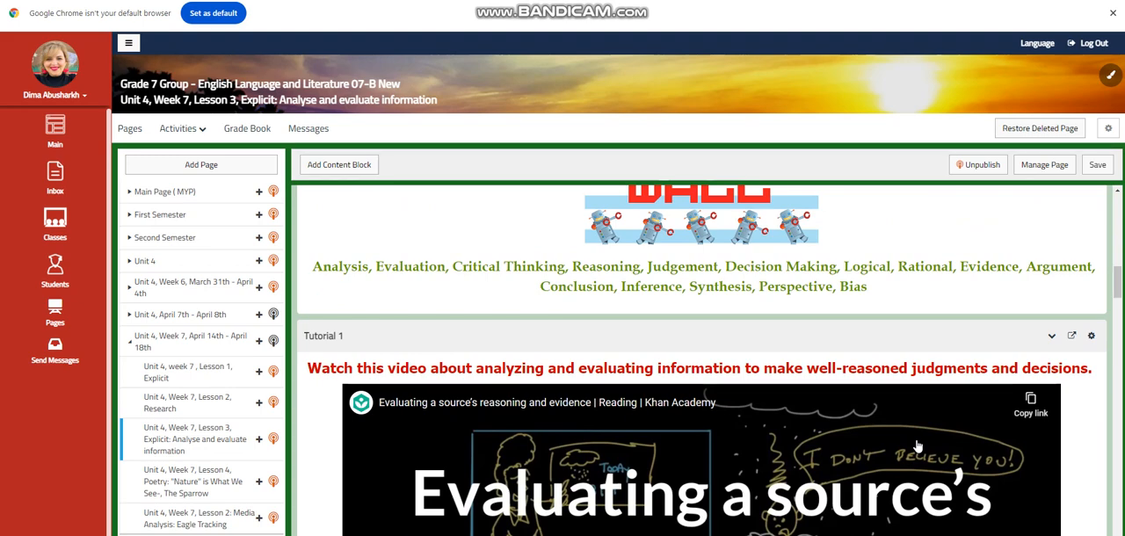
pyautogui.scroll(-3)
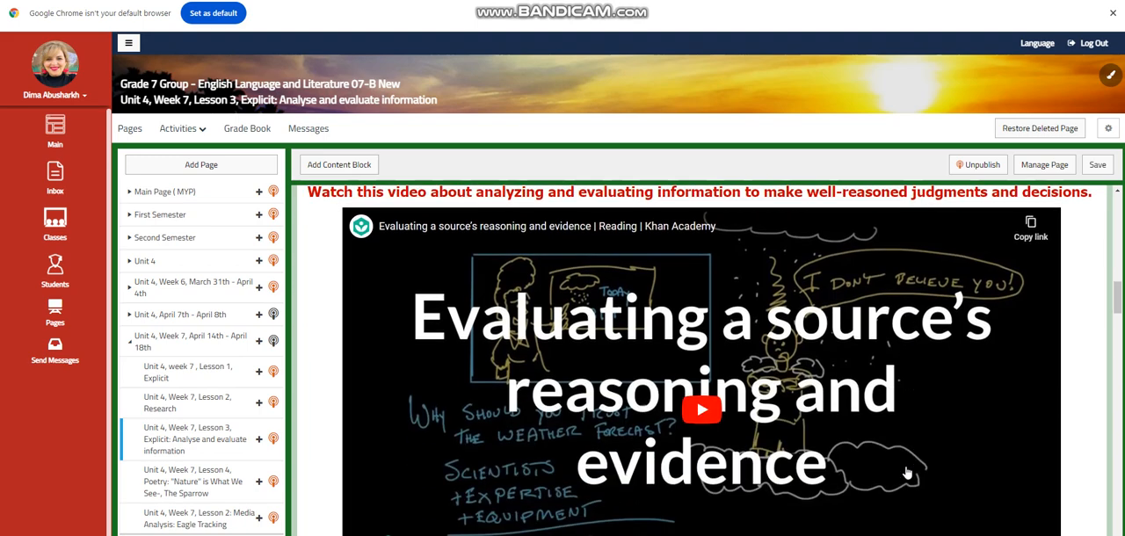
pyautogui.moveTo(910, 471)
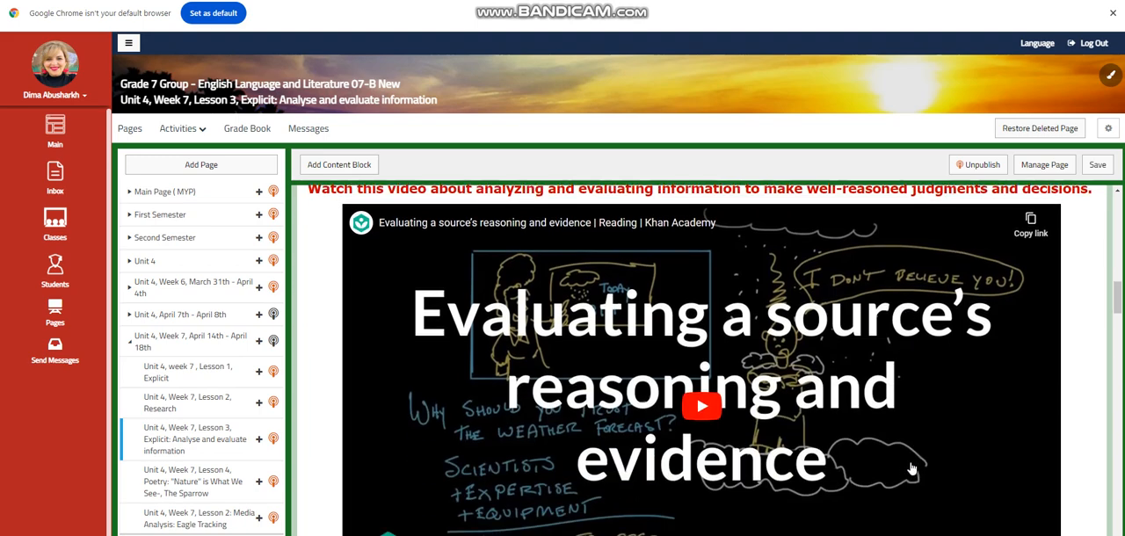
pyautogui.scroll(-3)
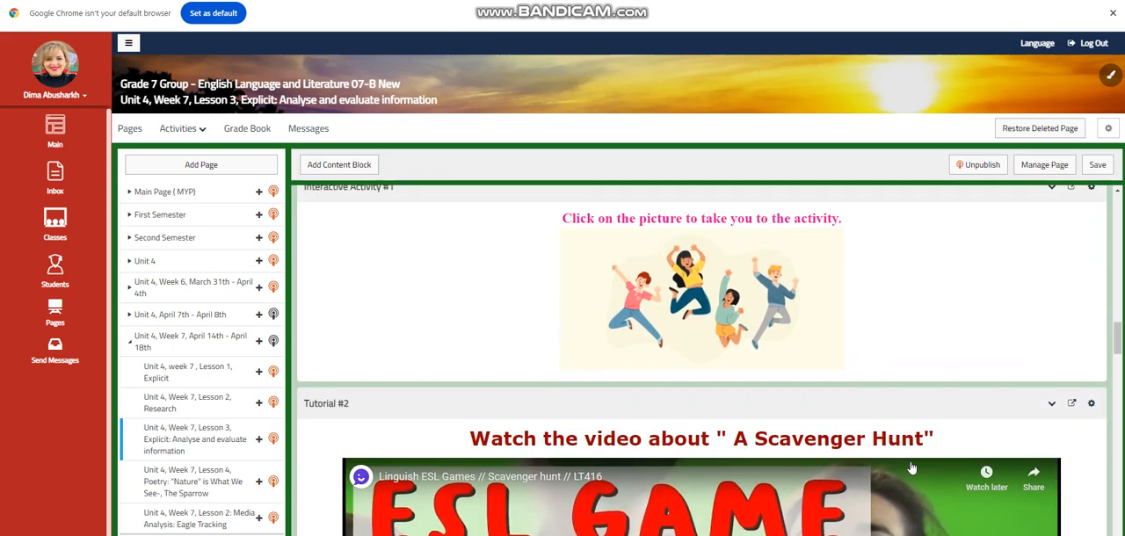
pyautogui.scroll(-3)
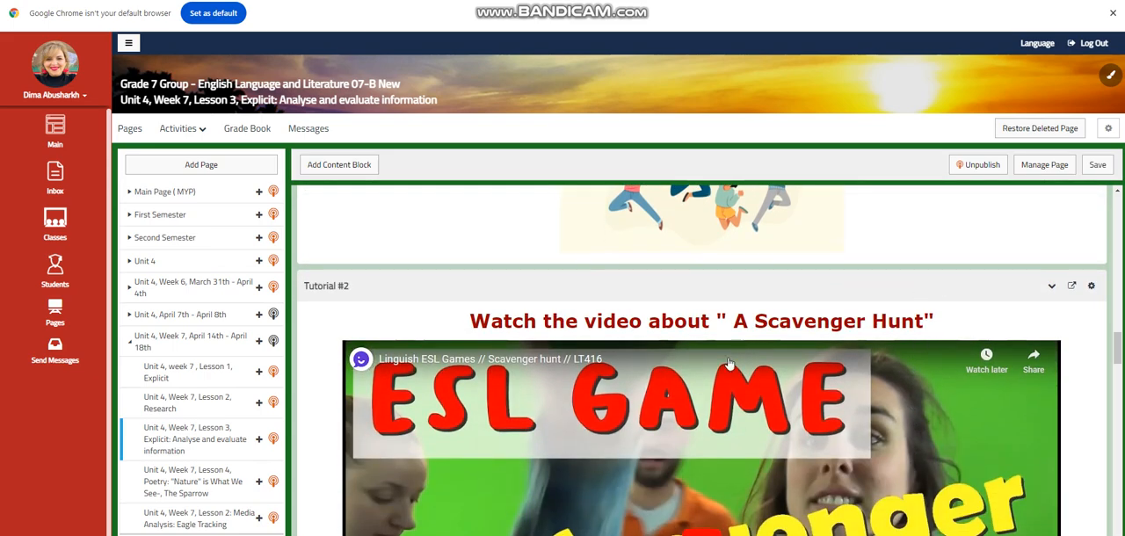
# Step: Scroll to the end of Lesson 3, then open the Lesson 4 Poetry page
pyautogui.scroll(-3)
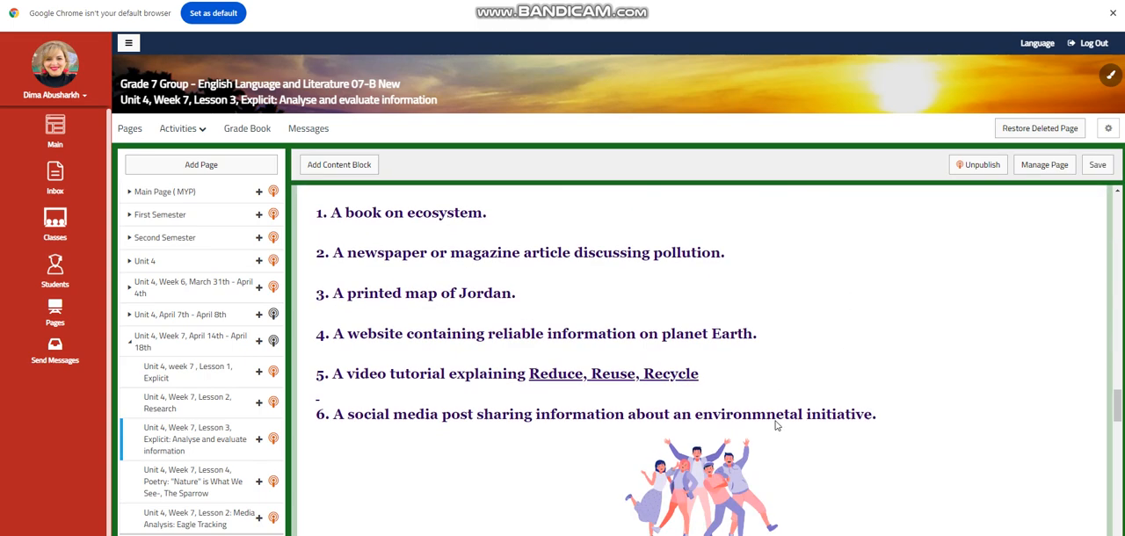
pyautogui.scroll(-3)
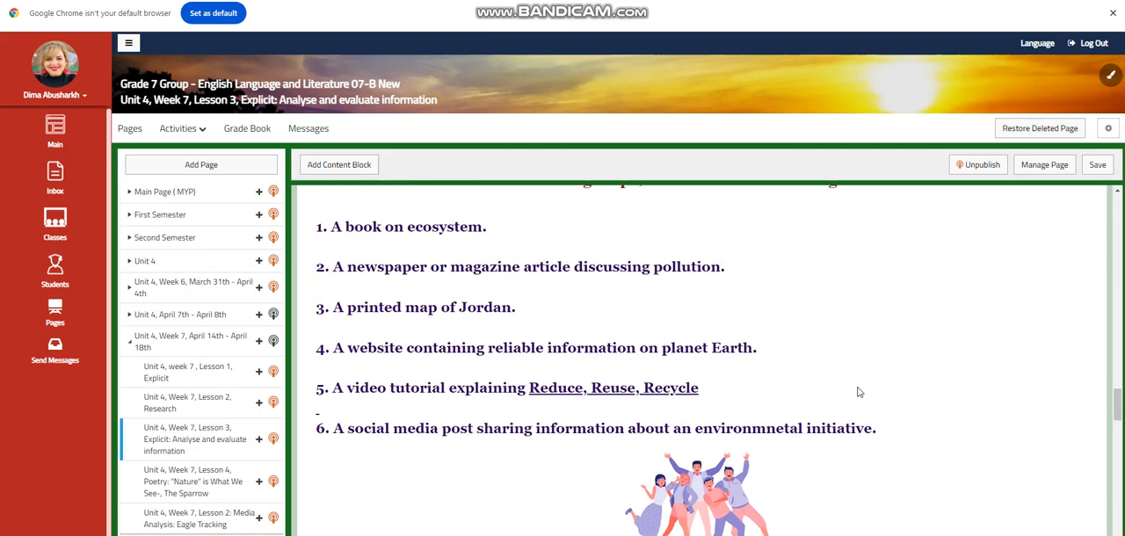
pyautogui.scroll(-3)
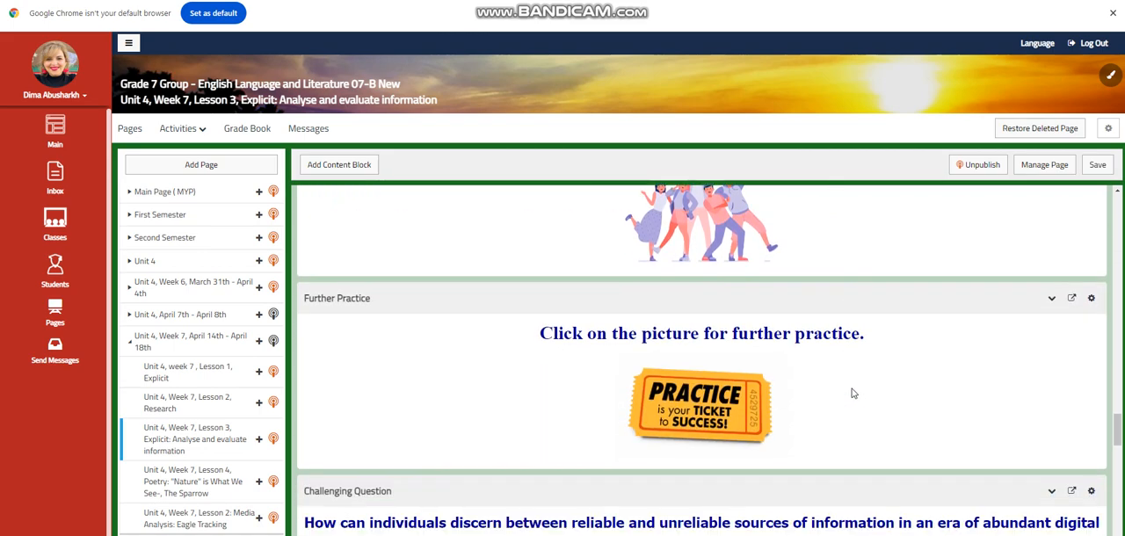
pyautogui.scroll(-3)
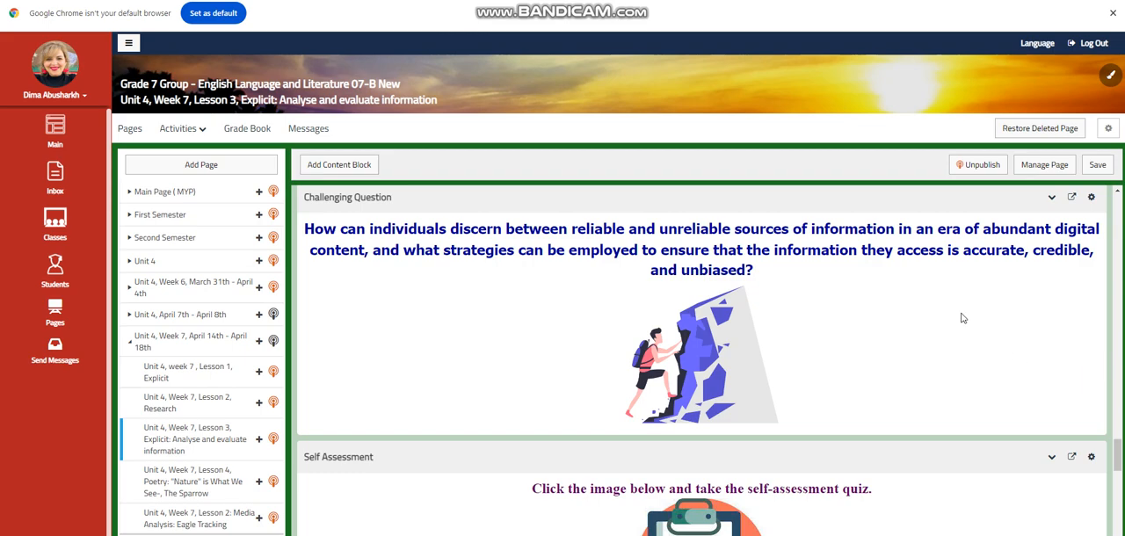
pyautogui.scroll(-3)
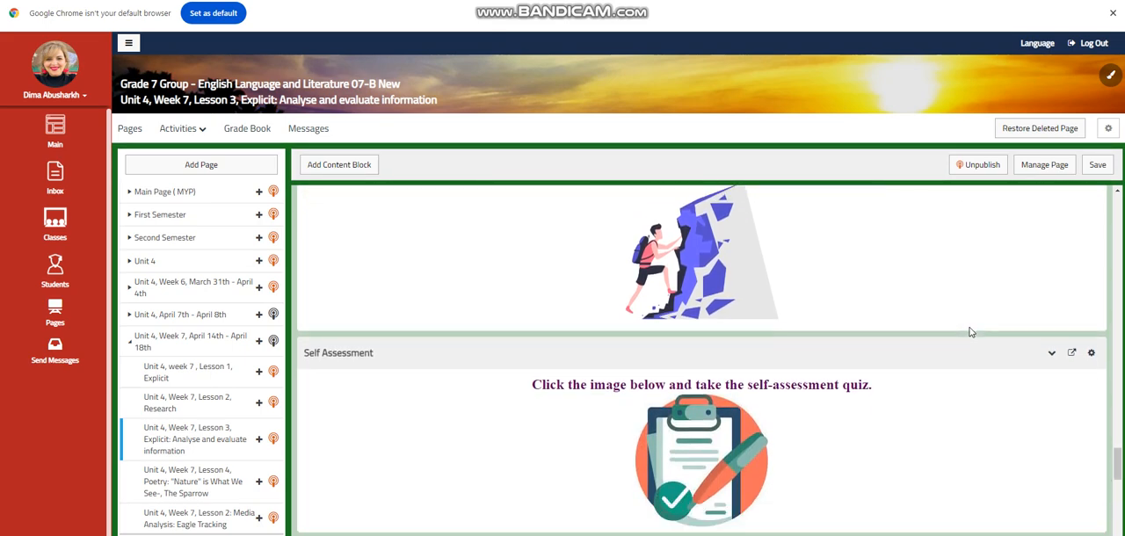
pyautogui.scroll(-3)
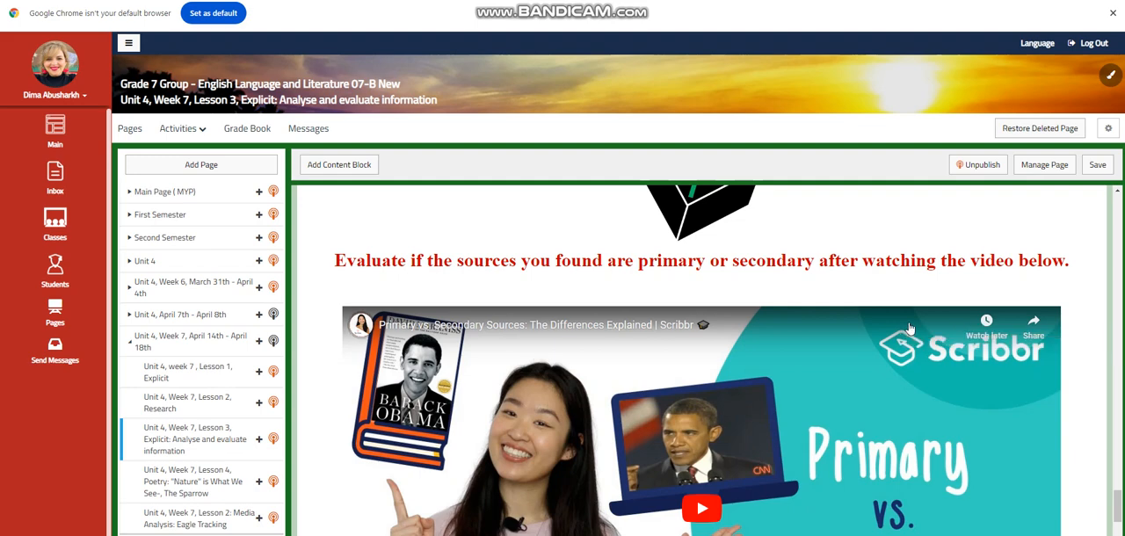
pyautogui.scroll(-3)
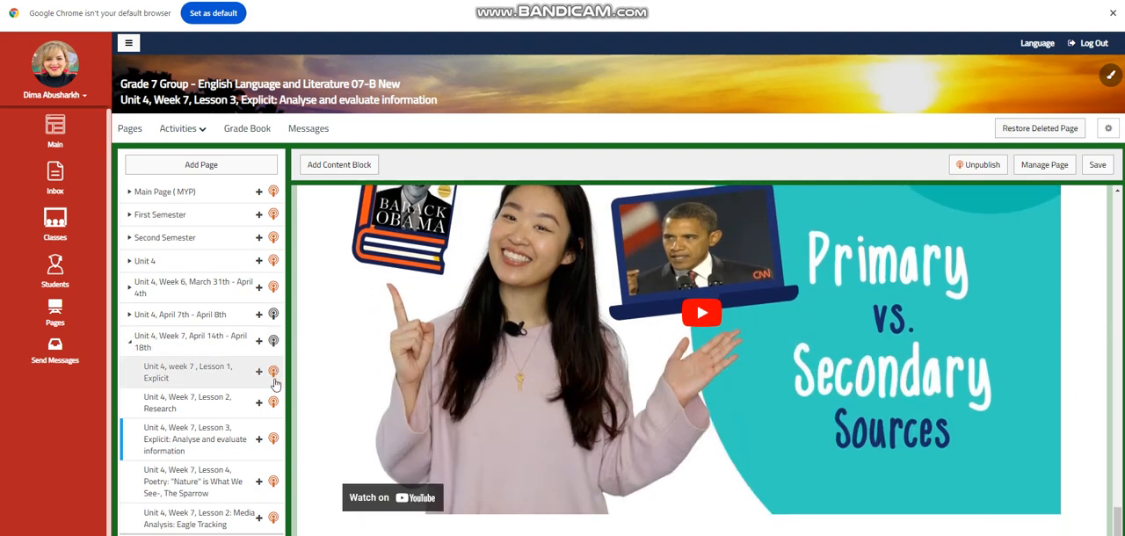
pyautogui.click(192, 482)
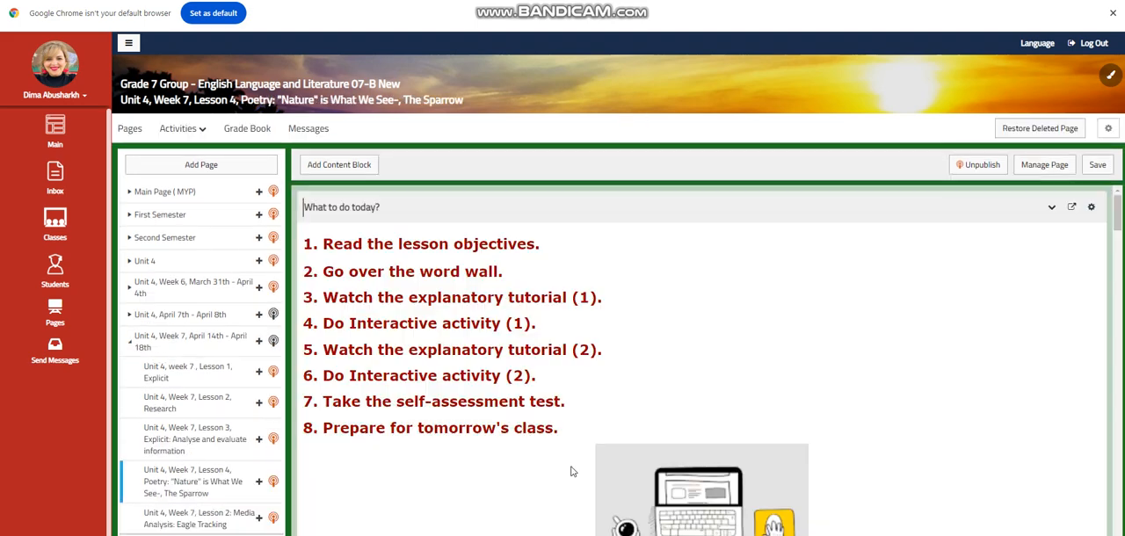
# Step: Scroll the Lesson 4 page past the word wall and Sparrow poem video to the nature-poem Interactive Activity #2
pyautogui.scroll(-3)
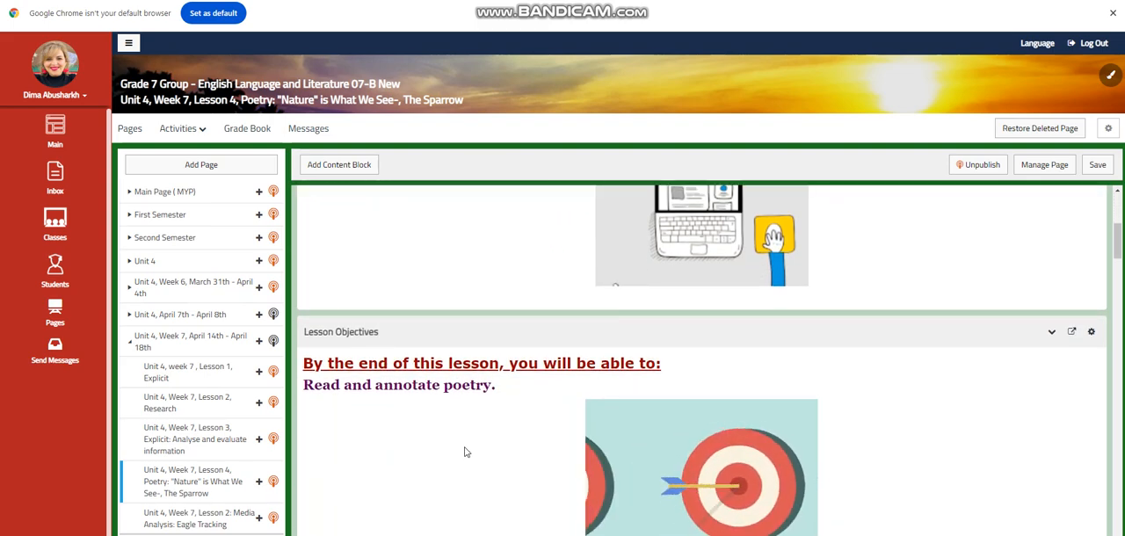
pyautogui.scroll(-3)
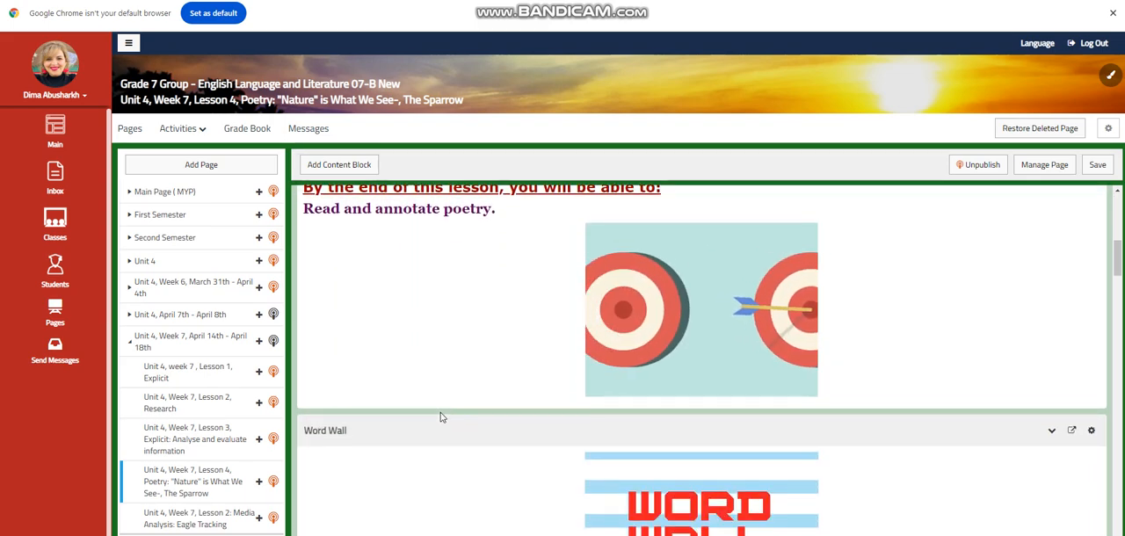
pyautogui.scroll(-3)
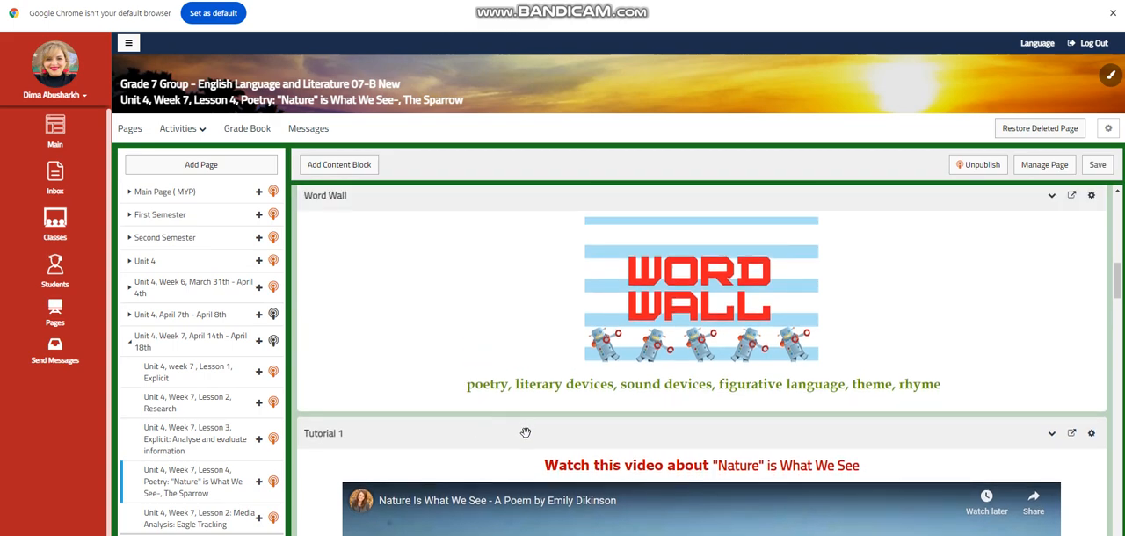
pyautogui.moveTo(524, 434)
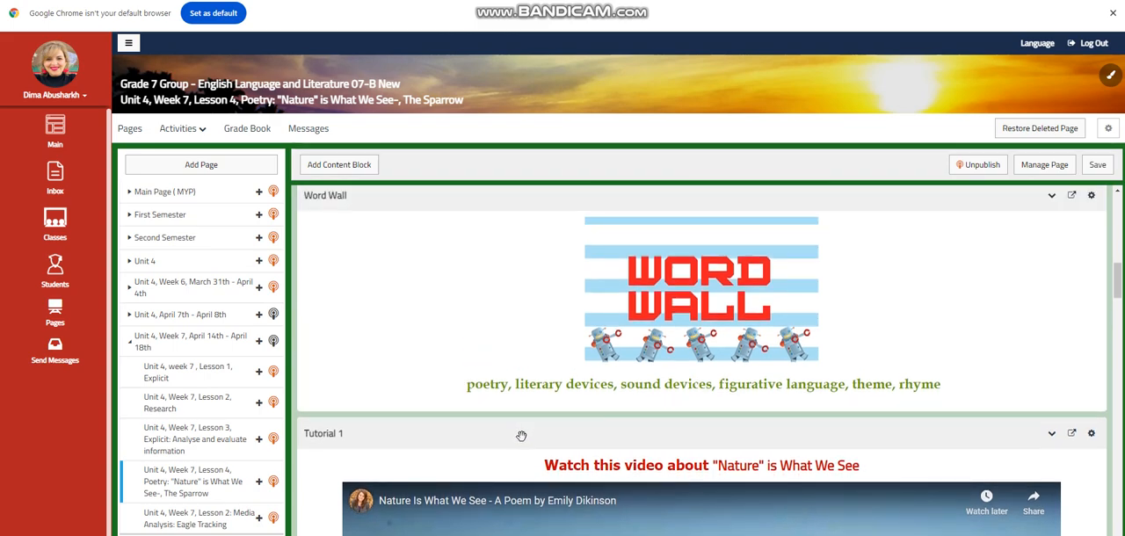
pyautogui.scroll(-3)
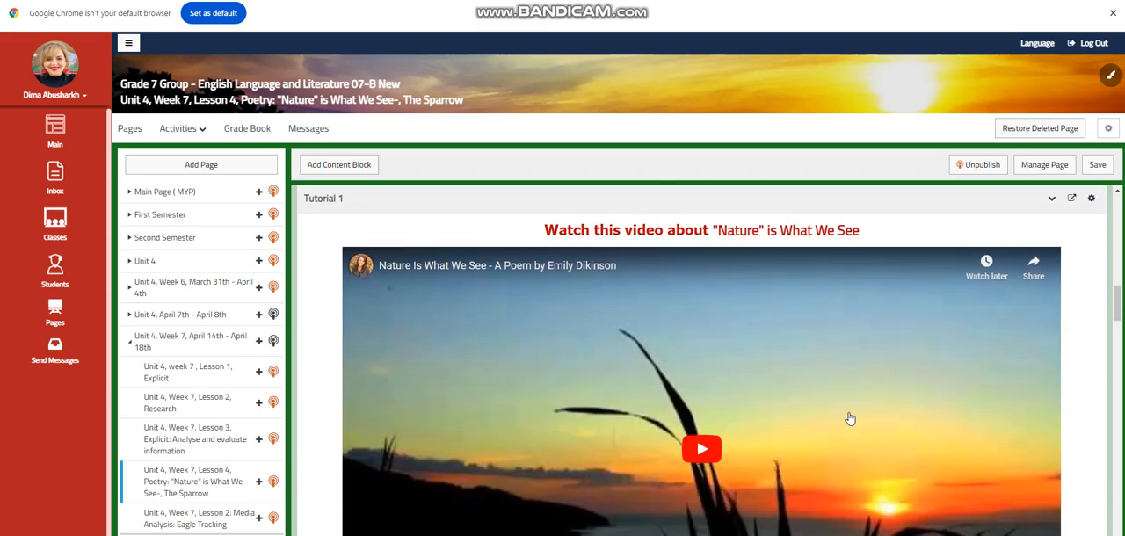
pyautogui.moveTo(791, 341)
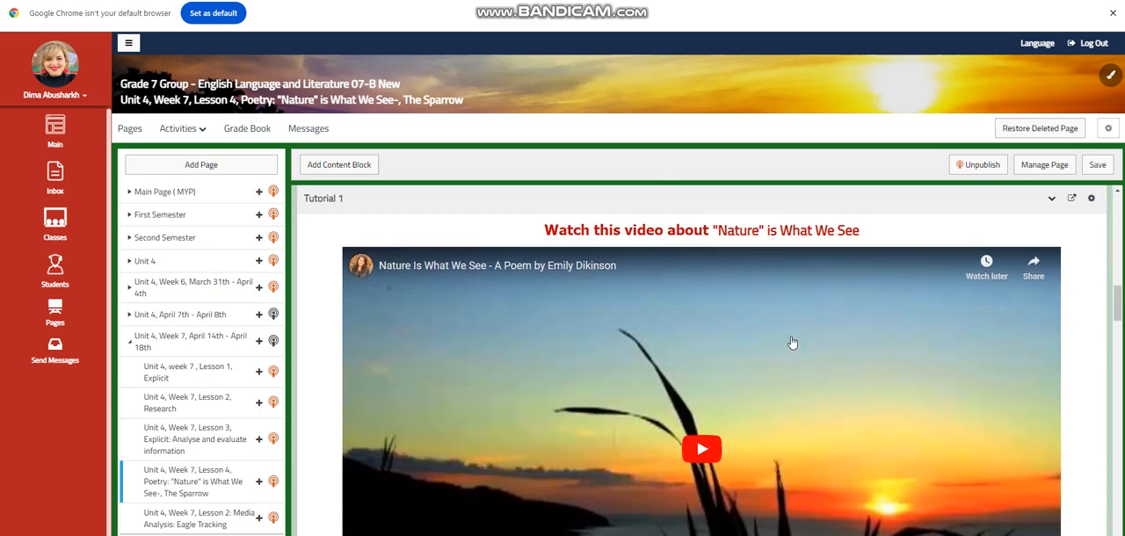
pyautogui.scroll(-3)
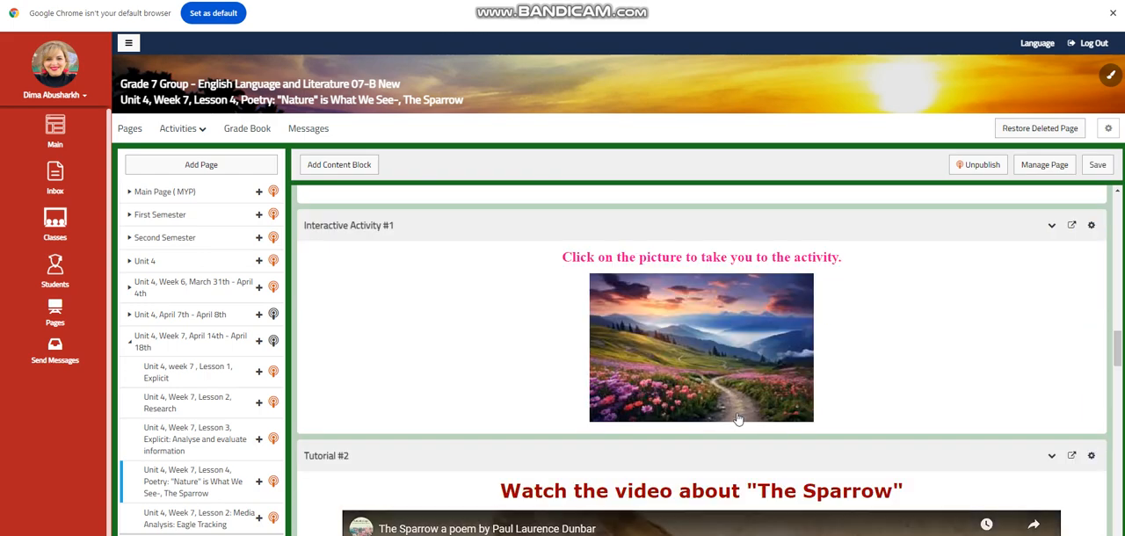
pyautogui.scroll(-3)
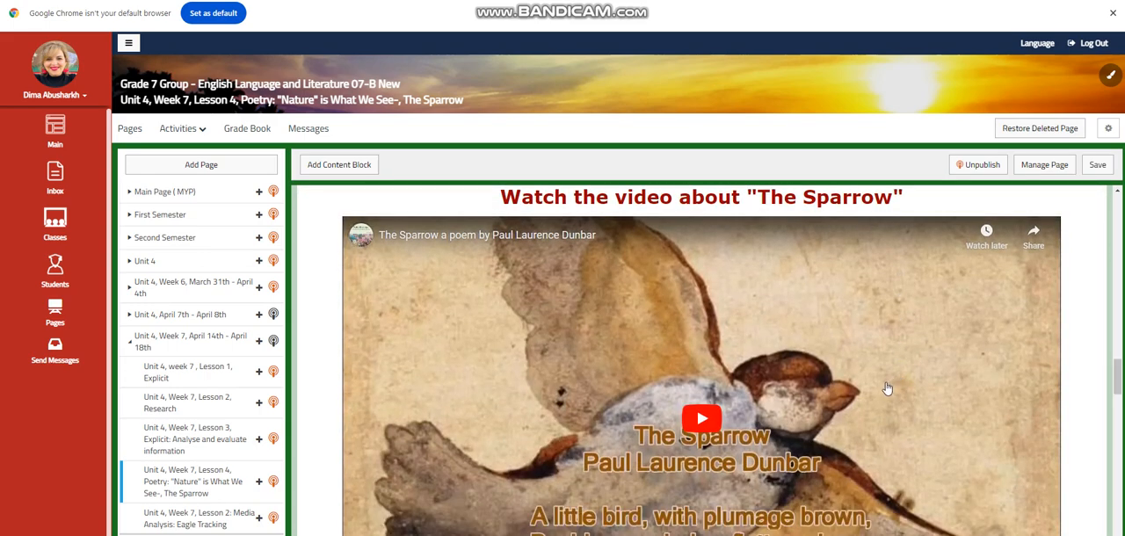
pyautogui.scroll(-3)
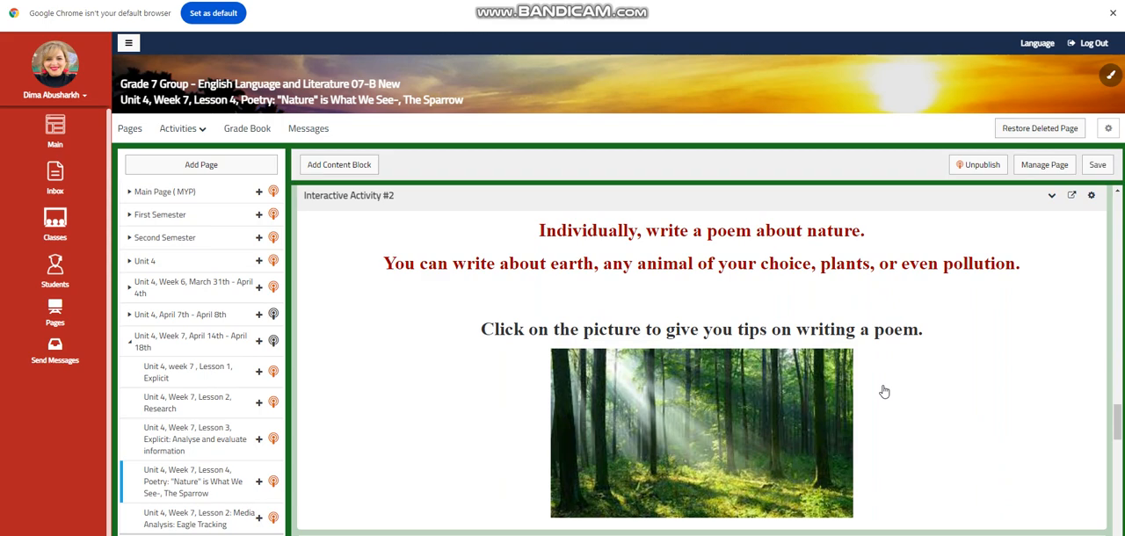
# Step: Scroll through Further Practice, Challenging Question and Self Assessment to the Venn-diagram poem comparison block
pyautogui.scroll(-3)
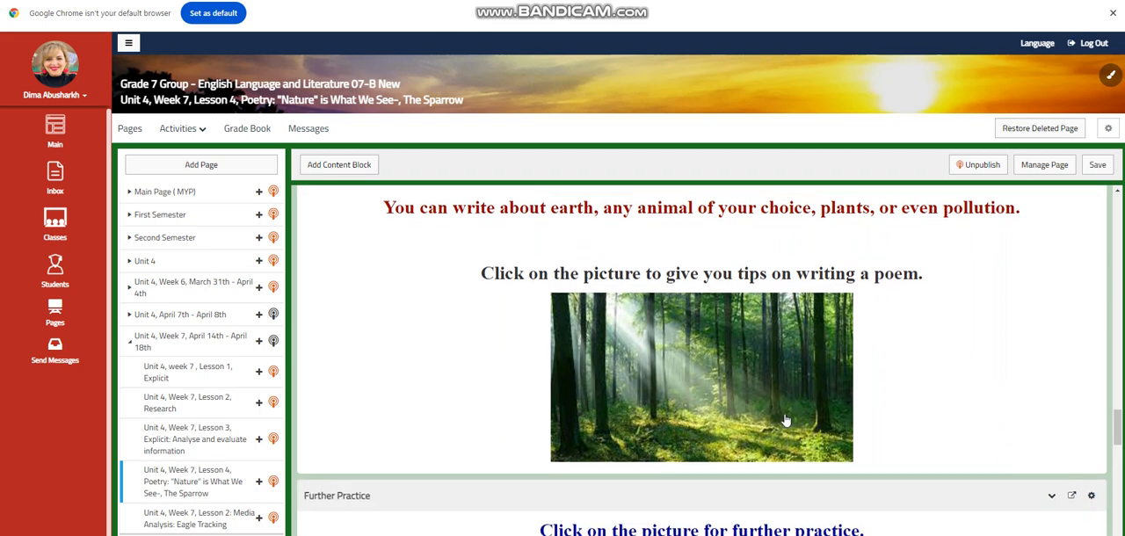
pyautogui.scroll(-3)
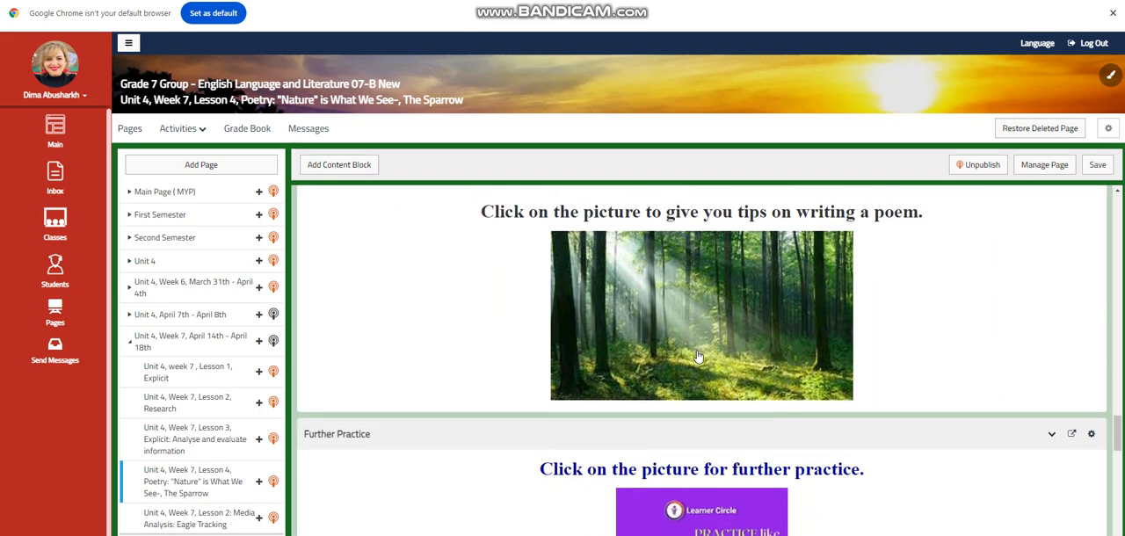
pyautogui.click(699, 315)
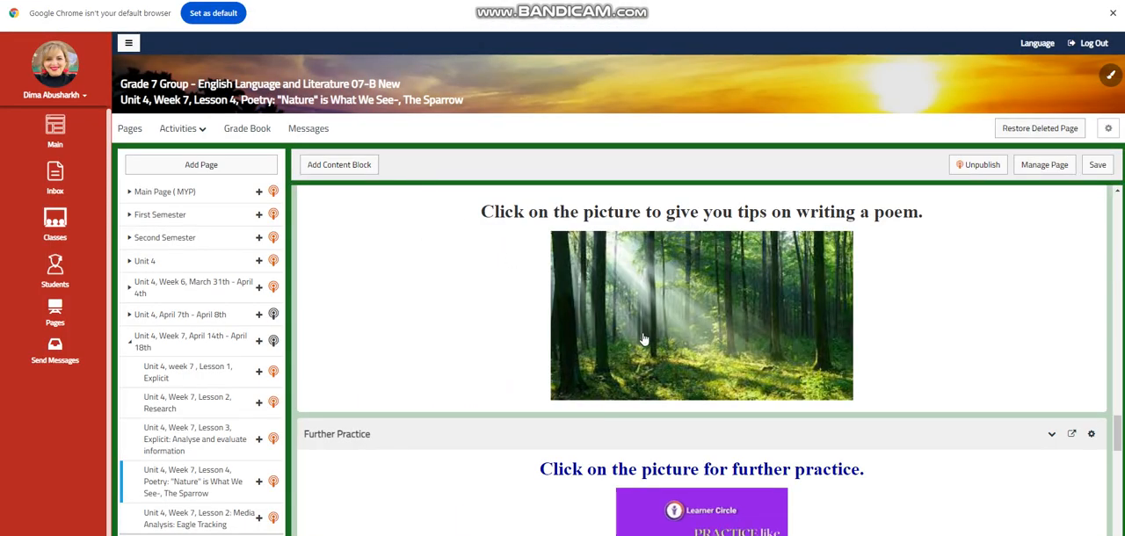
pyautogui.scroll(-3)
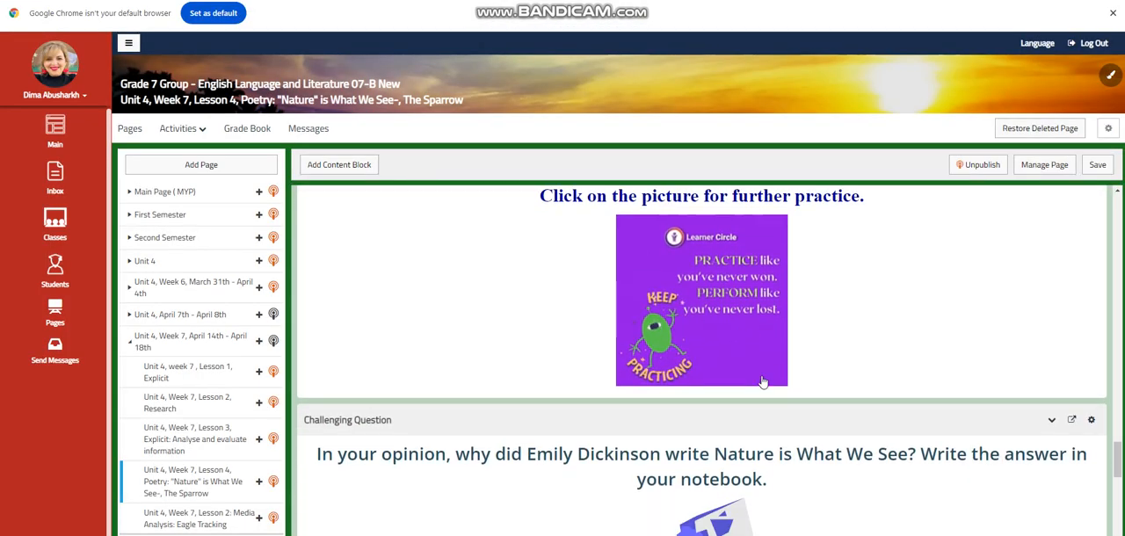
pyautogui.scroll(-3)
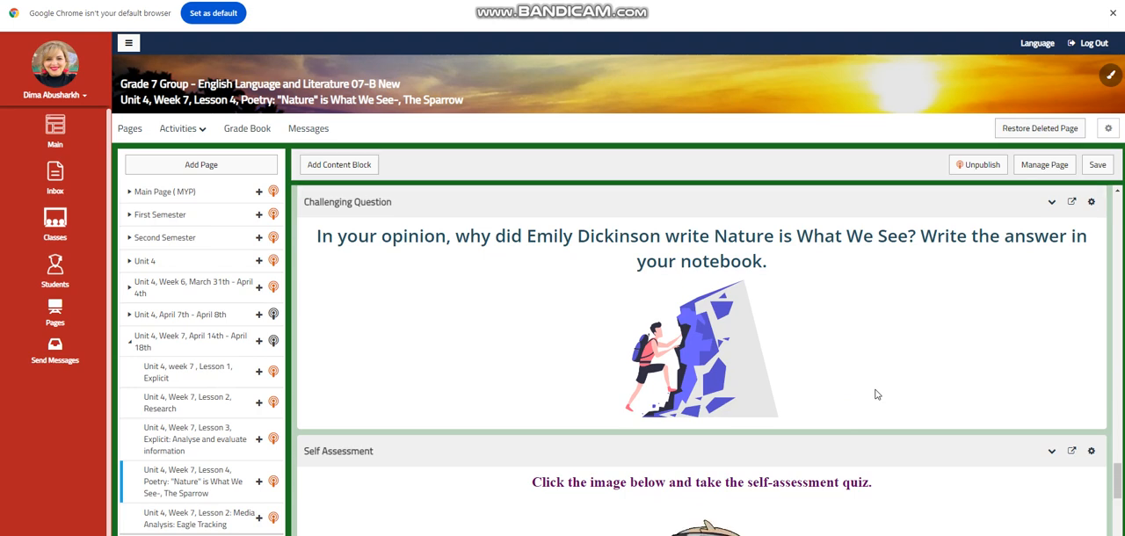
pyautogui.scroll(-3)
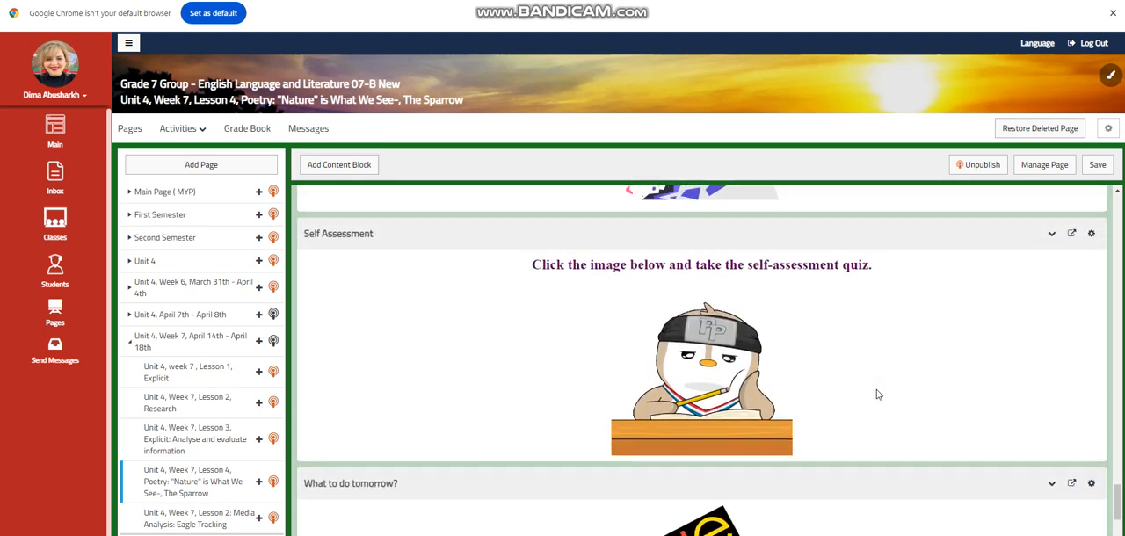
pyautogui.scroll(-3)
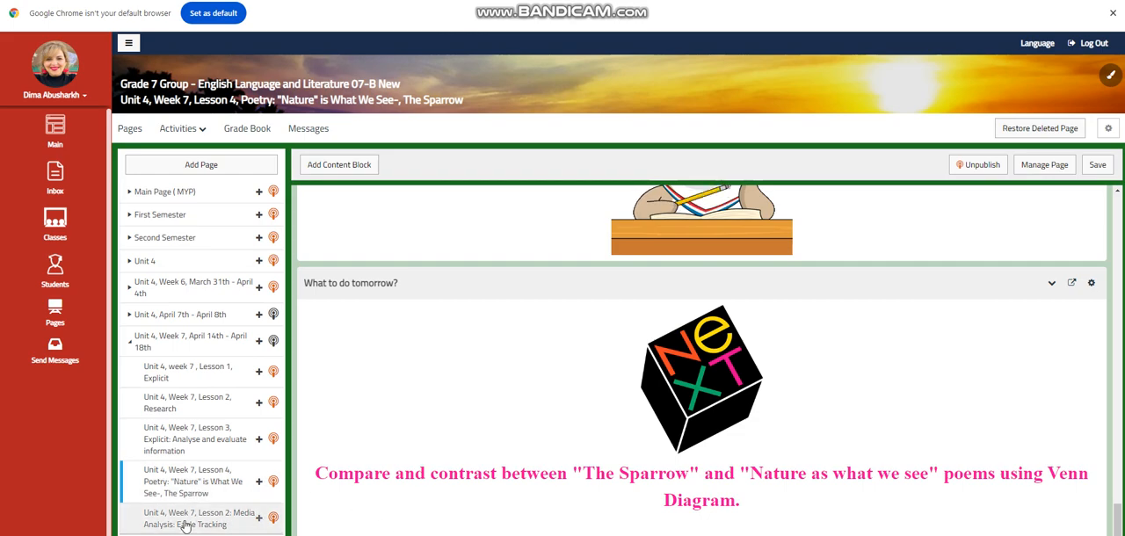
# Step: Open the Lesson 2 Media Analysis: Eagle Tracking page and scroll to its word wall and eagle video
pyautogui.click(201, 517)
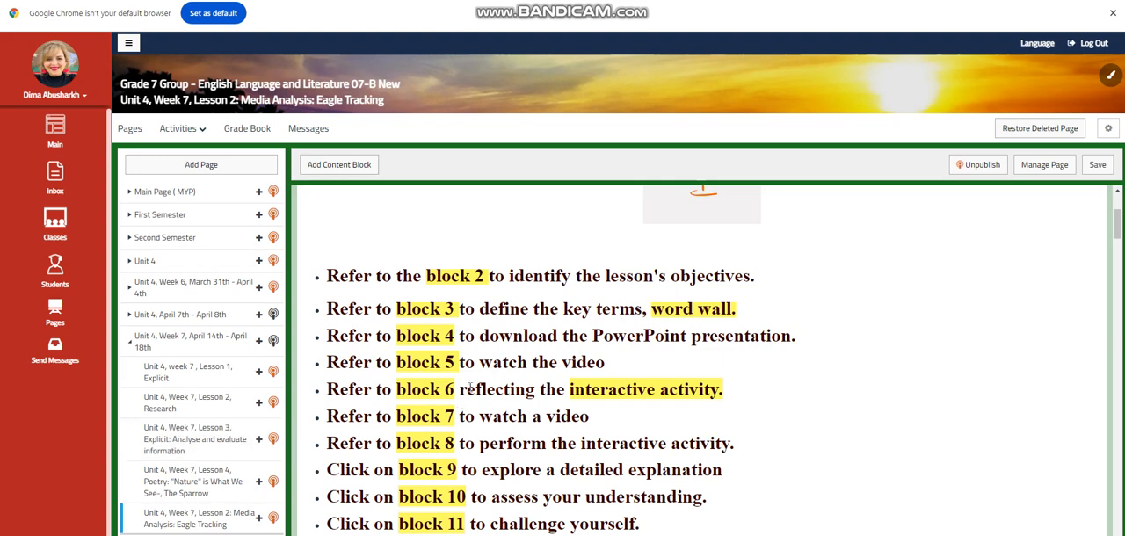
pyautogui.scroll(-3)
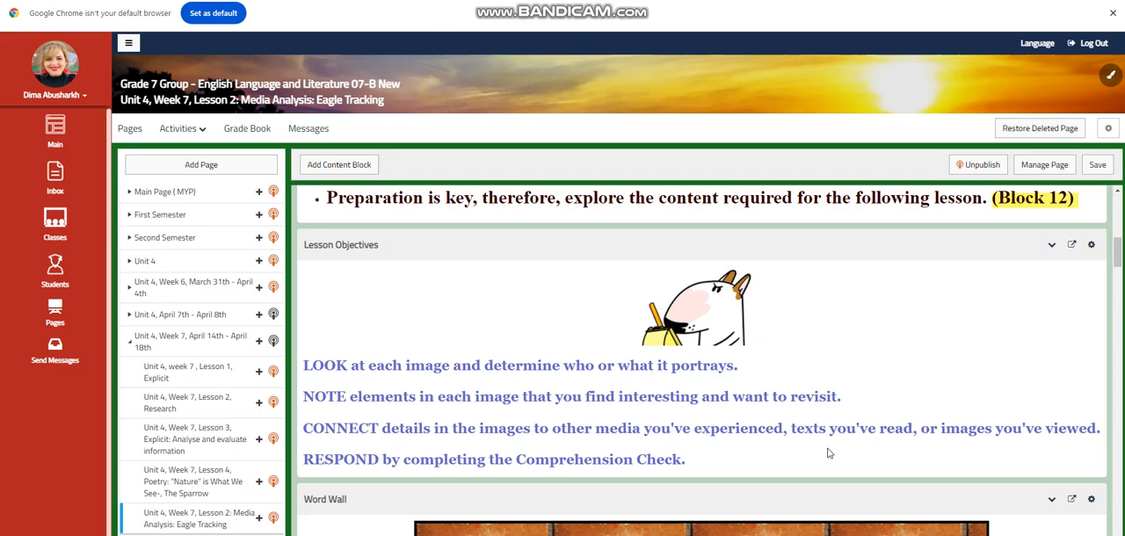
pyautogui.scroll(-3)
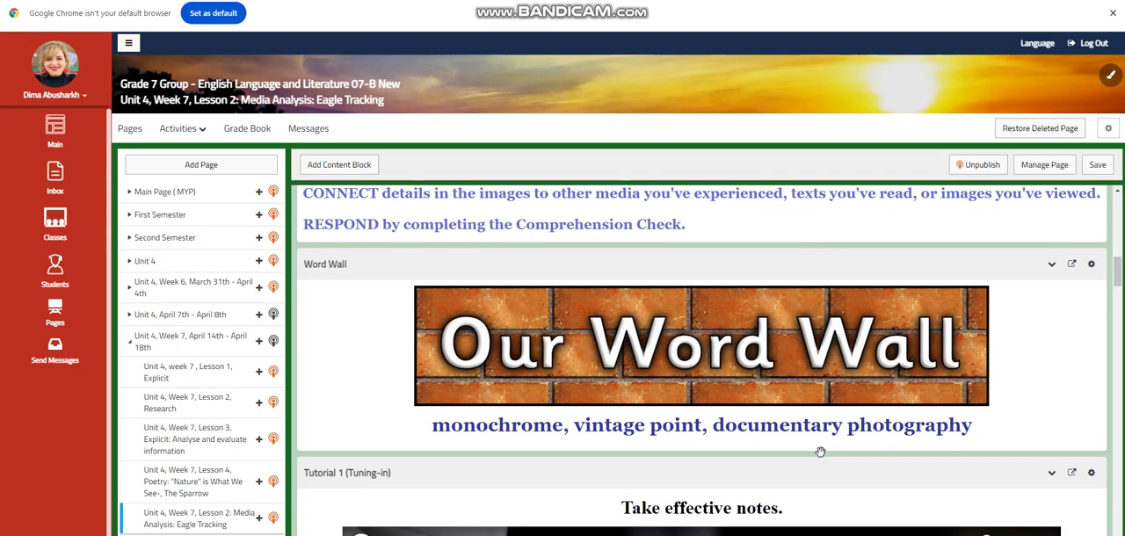
pyautogui.moveTo(777, 334)
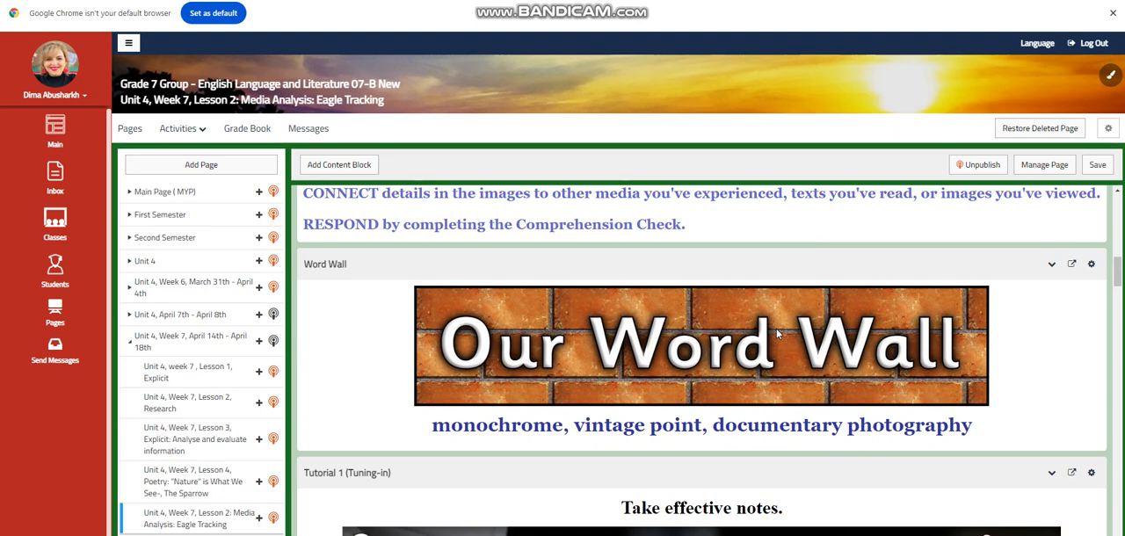
pyautogui.scroll(-3)
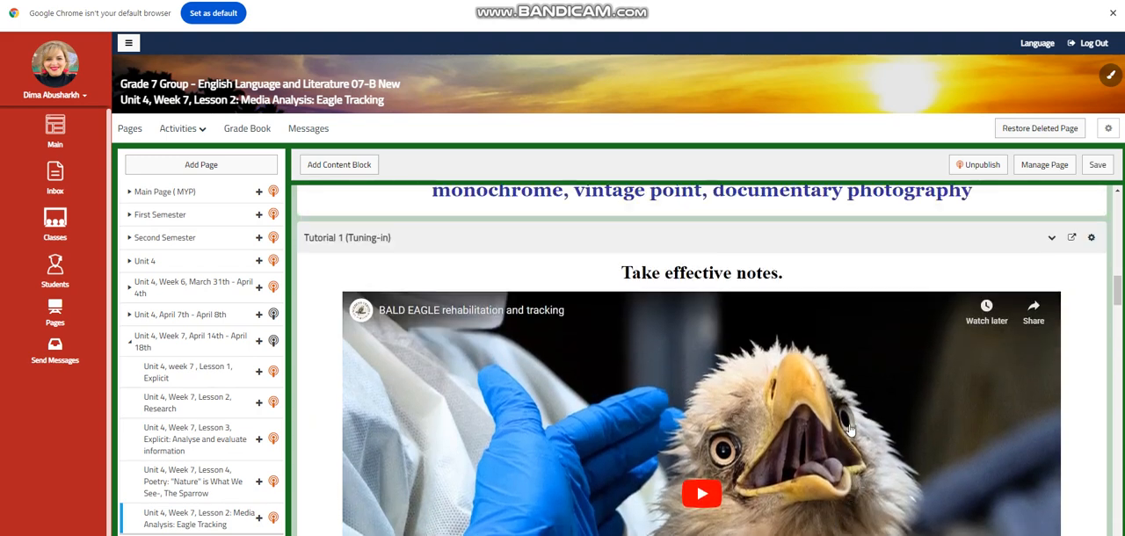
# Step: Scroll down to the Follensby Pond video and Interactive Activity 2's discussion questions
pyautogui.scroll(-3)
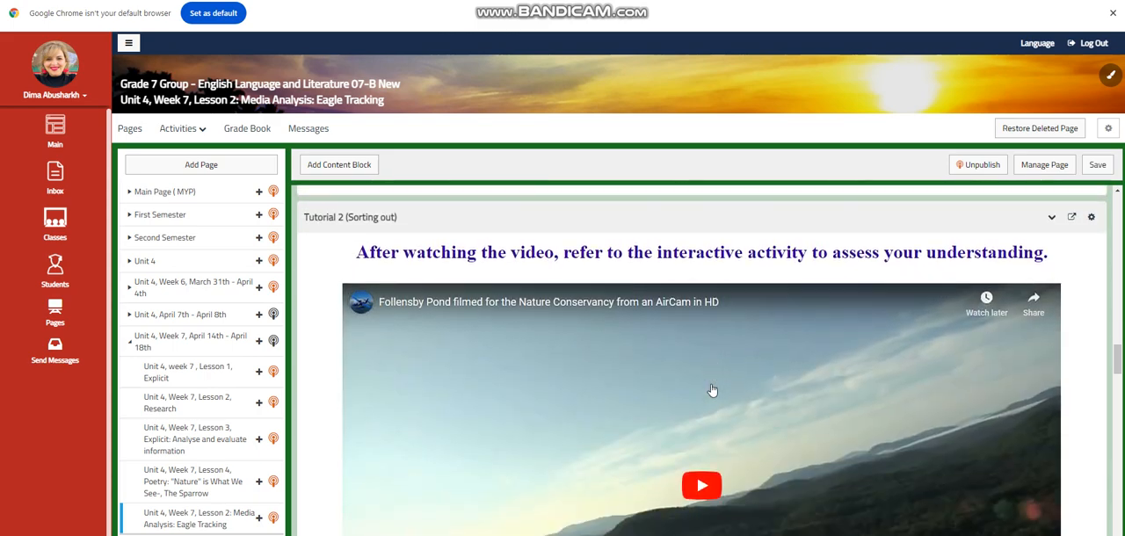
pyautogui.scroll(-3)
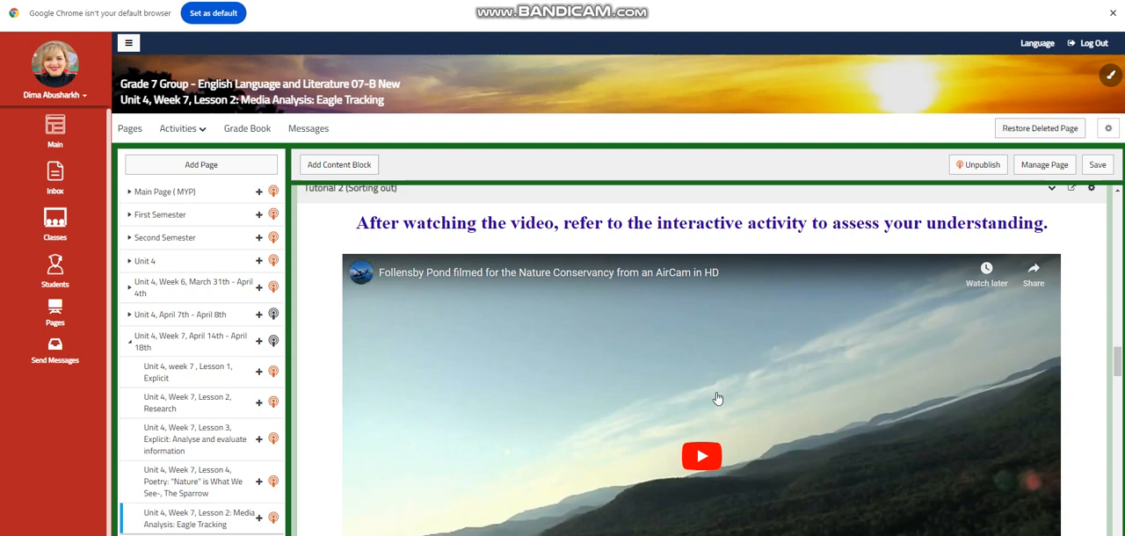
pyautogui.scroll(-3)
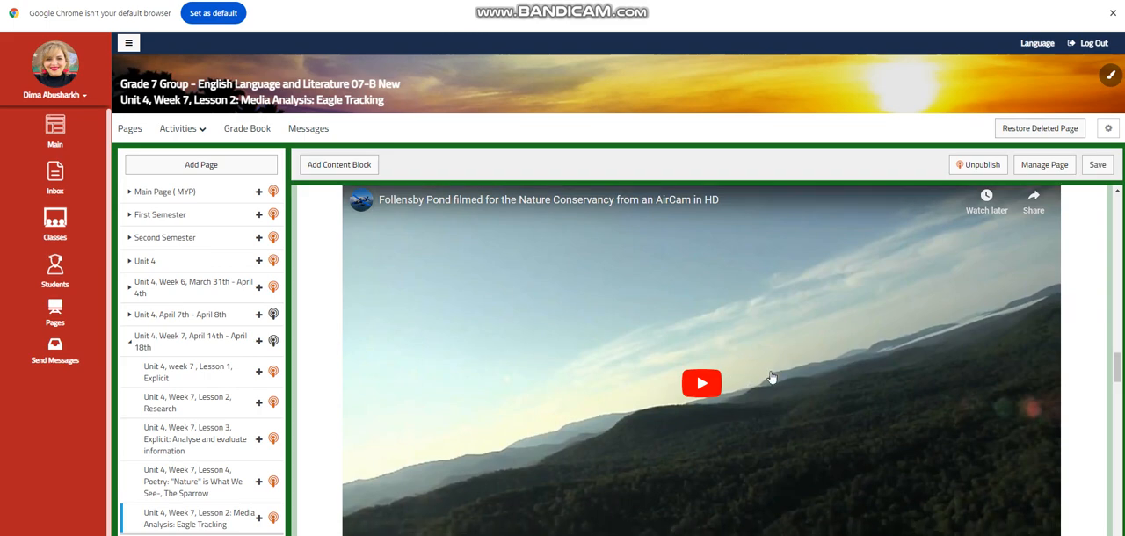
pyautogui.scroll(-3)
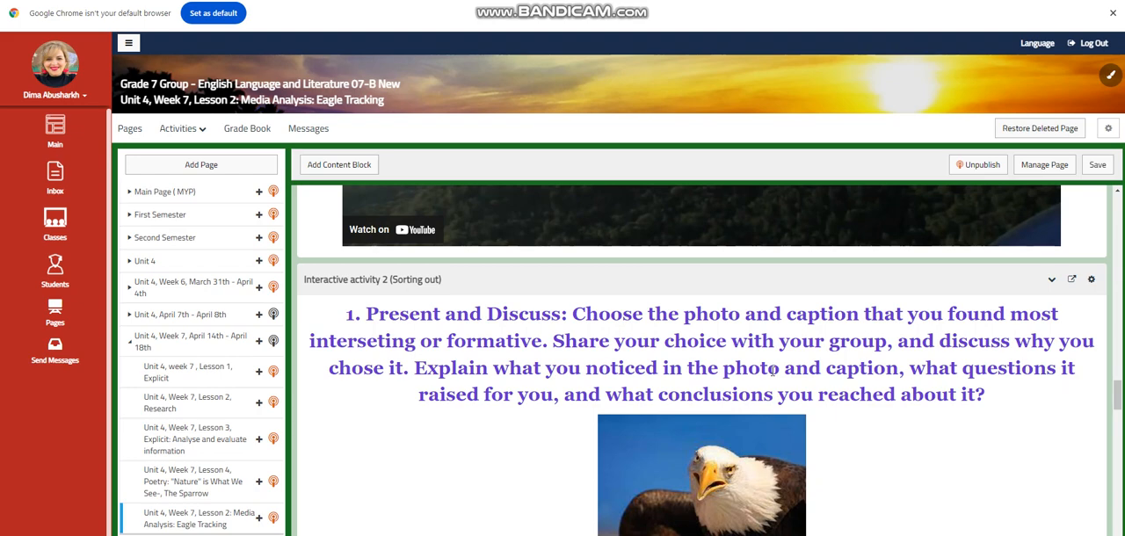
pyautogui.scroll(-3)
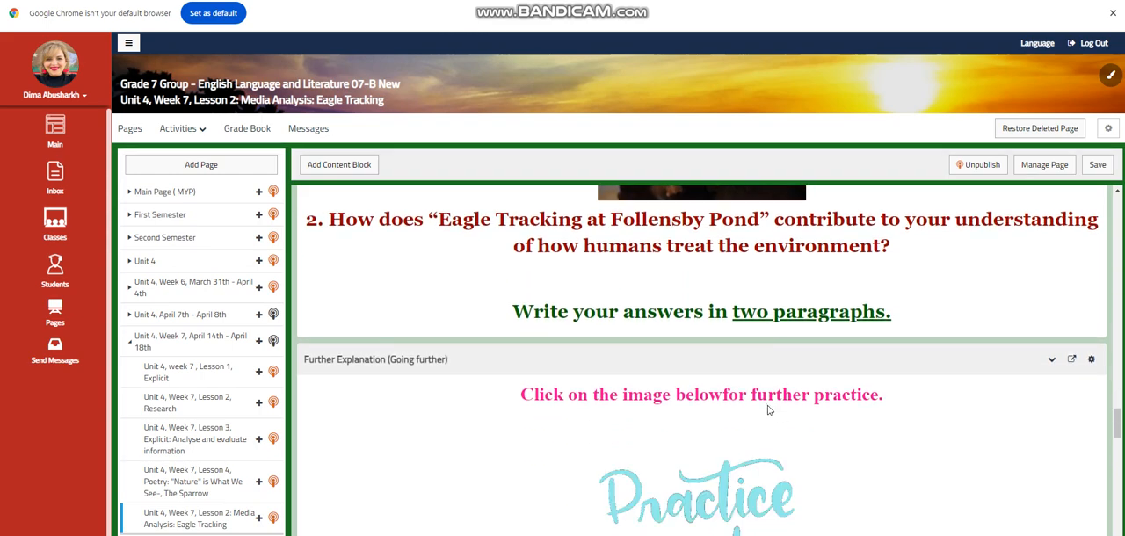
# Step: Scroll past Challenging Questions on the research paper to the eagle photo-gallery What to do next block
pyautogui.scroll(-3)
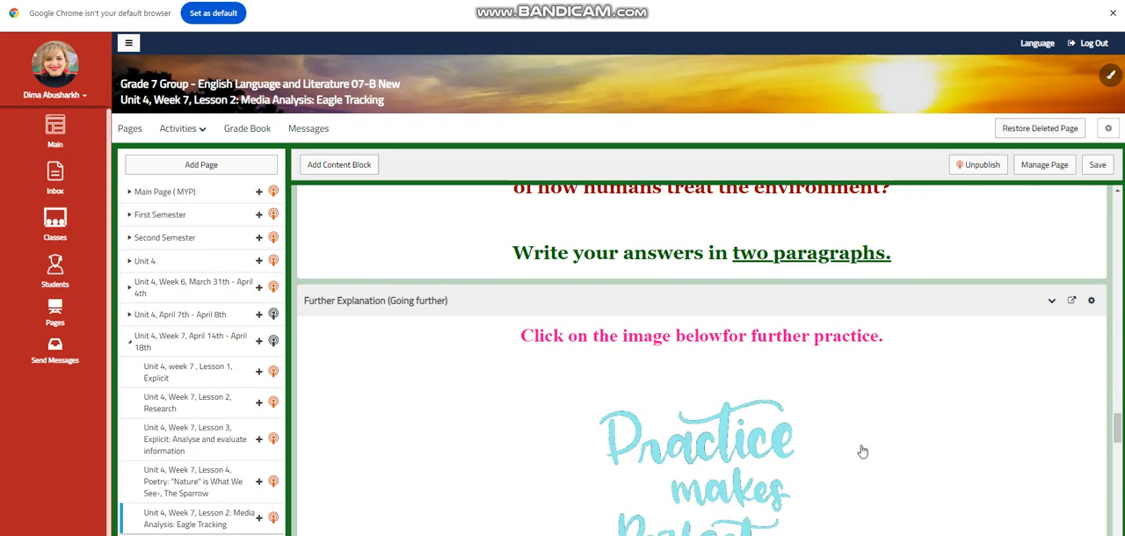
pyautogui.scroll(-3)
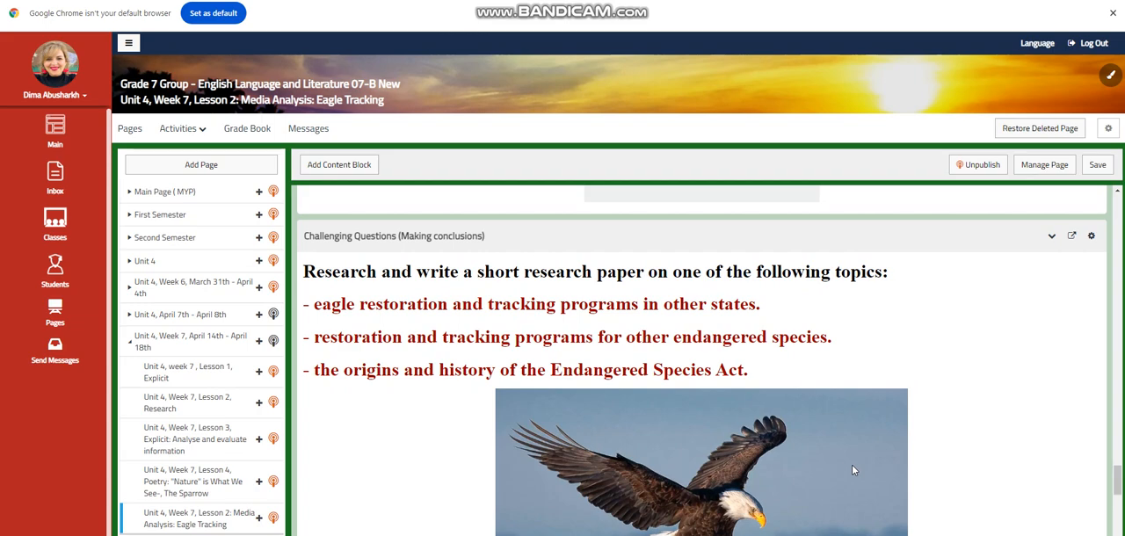
pyautogui.scroll(-3)
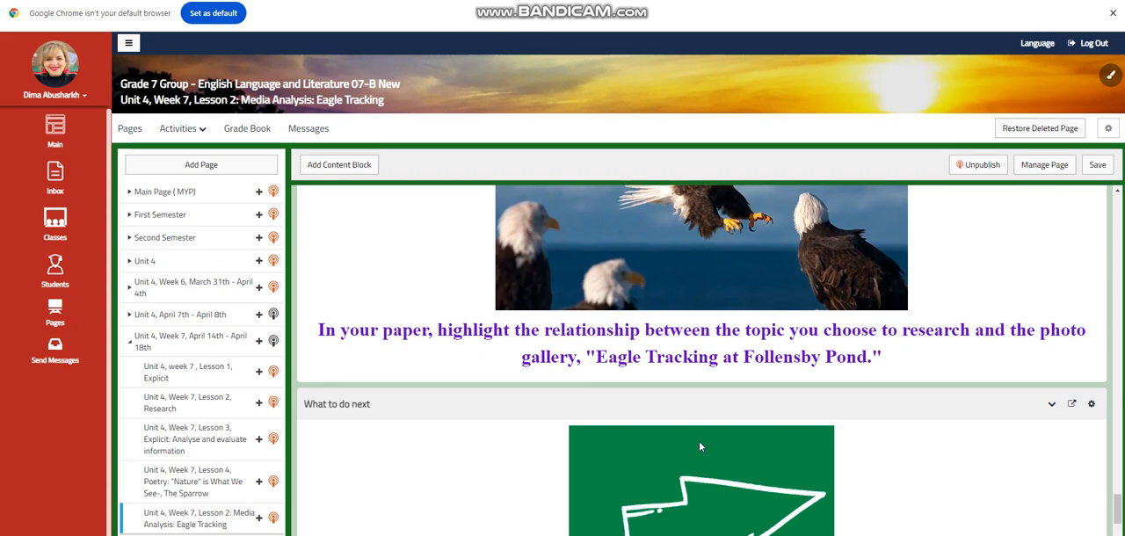
pyautogui.scroll(-3)
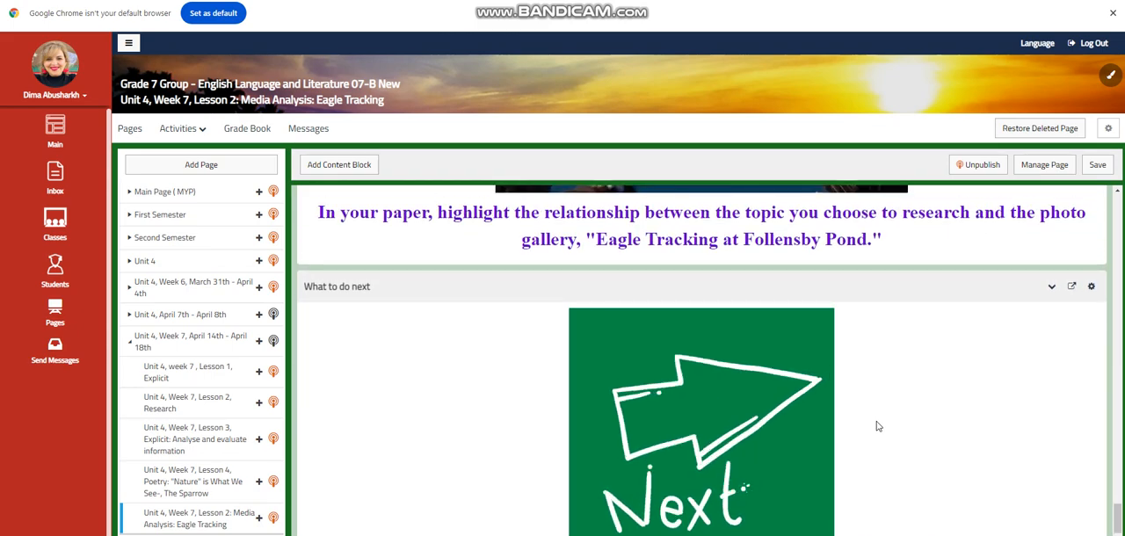
pyautogui.scroll(-3)
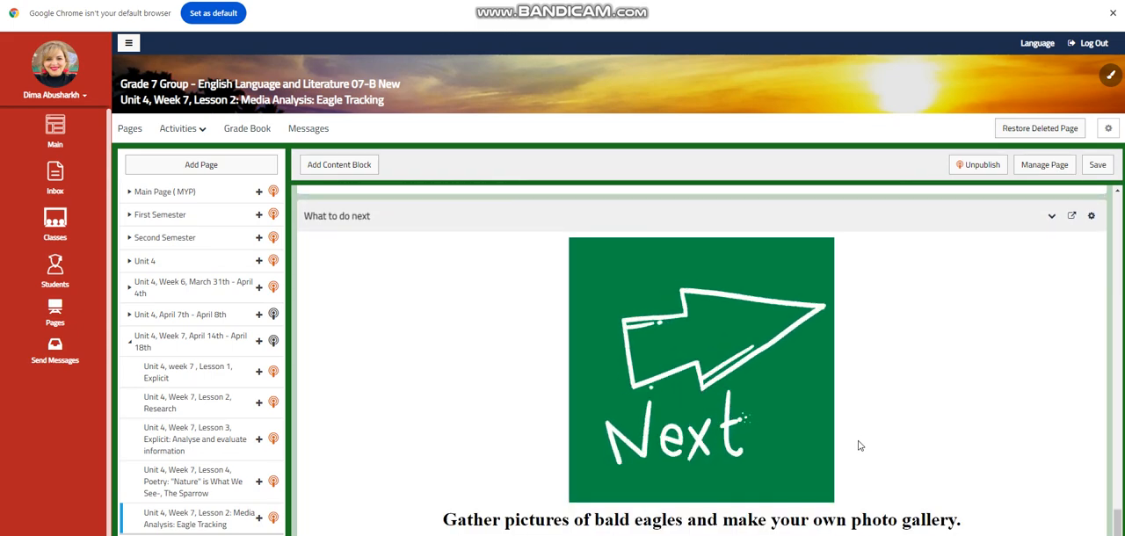